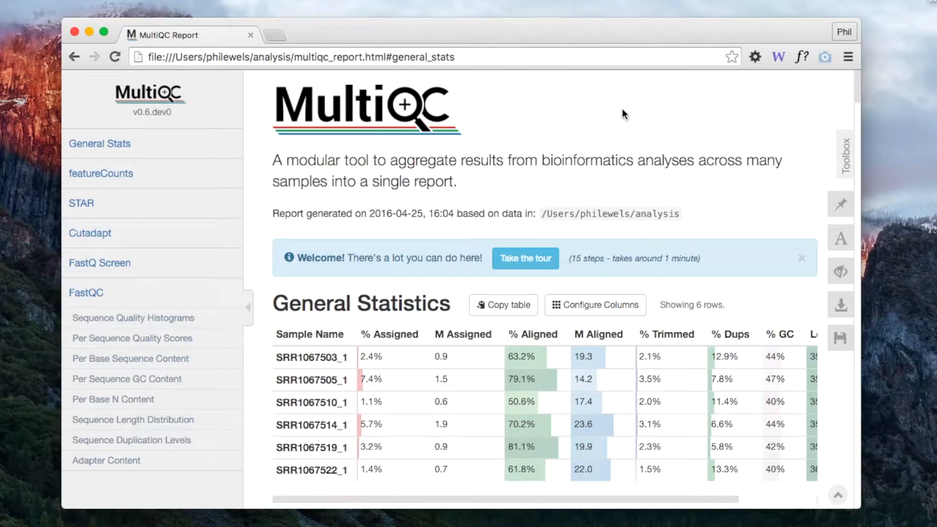
pyautogui.moveTo(342, 103)
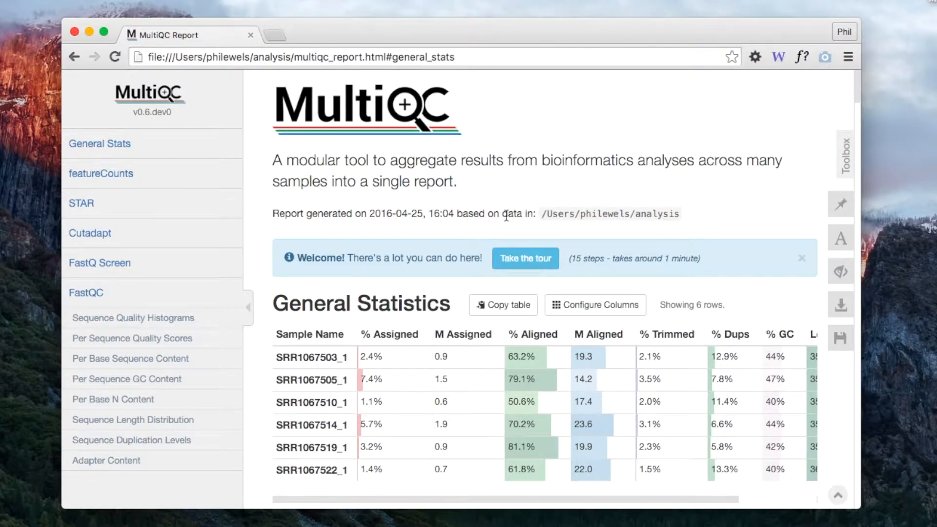
pyautogui.moveTo(207, 193)
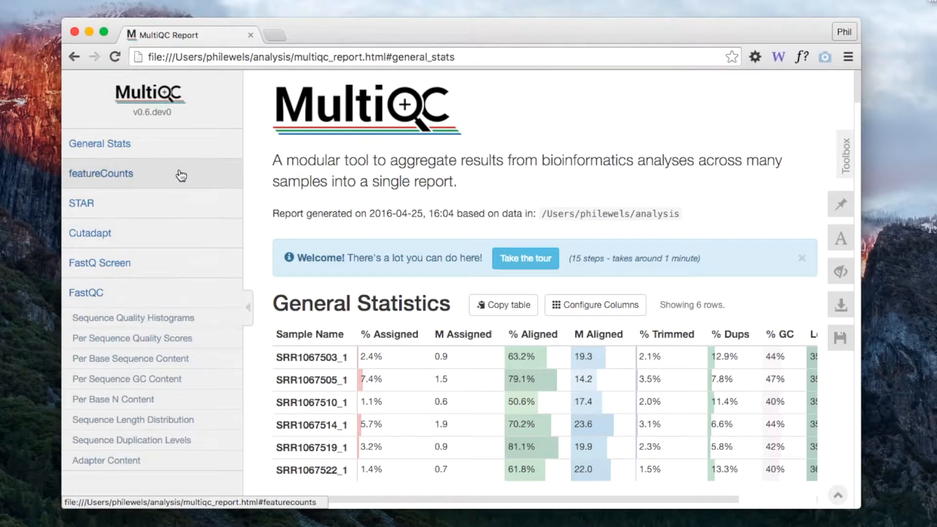
pyautogui.moveTo(188, 166)
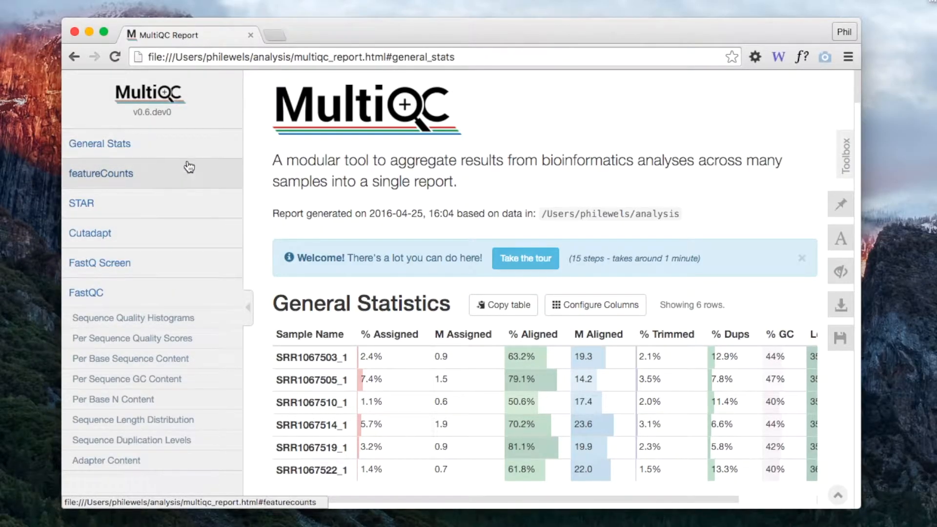
pyautogui.moveTo(181, 249)
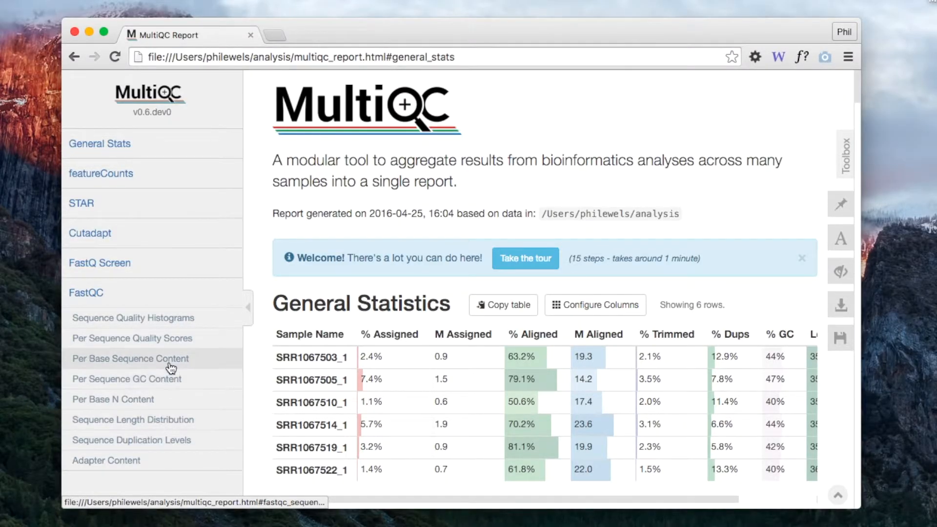
pyautogui.moveTo(488, 218)
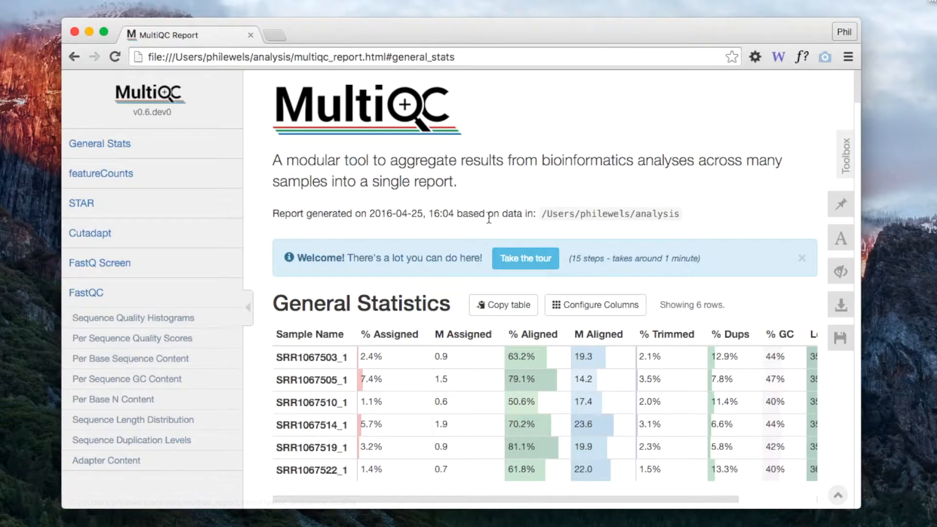
pyautogui.moveTo(821, 187)
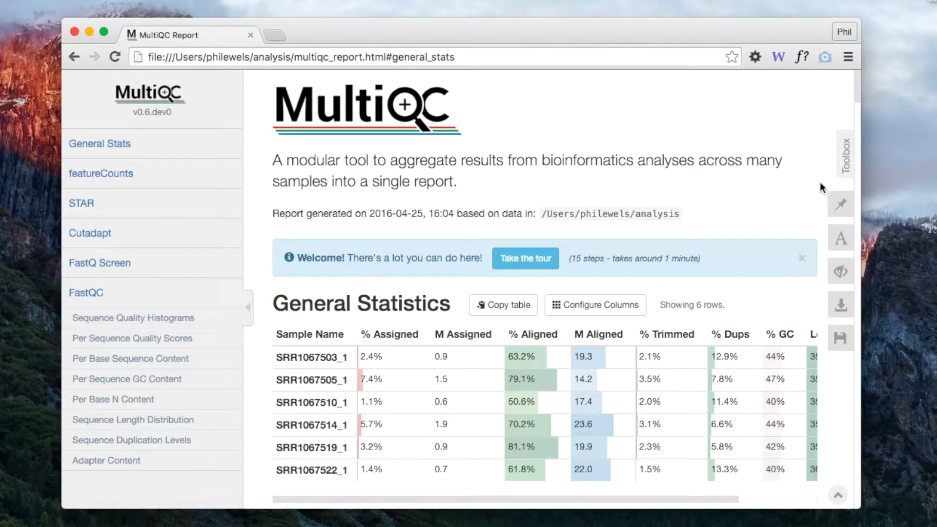
pyautogui.moveTo(748, 124)
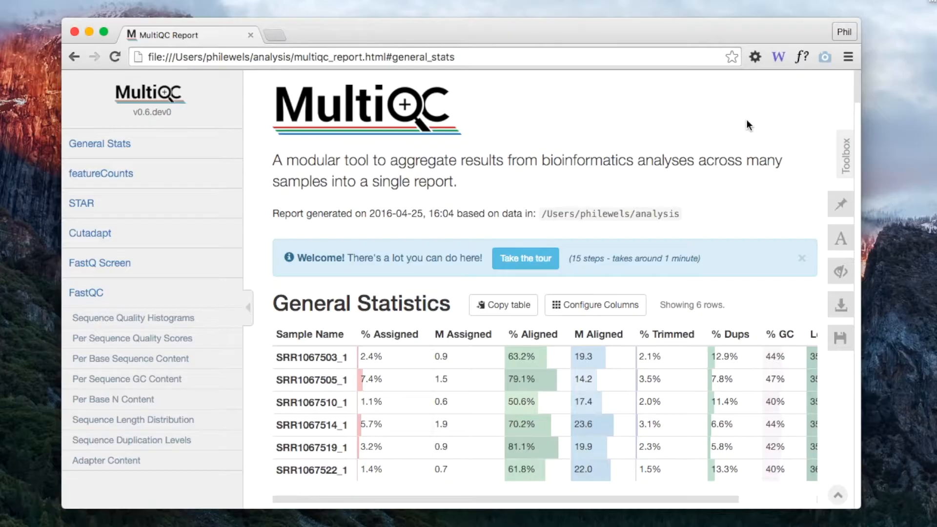
pyautogui.moveTo(270, 292)
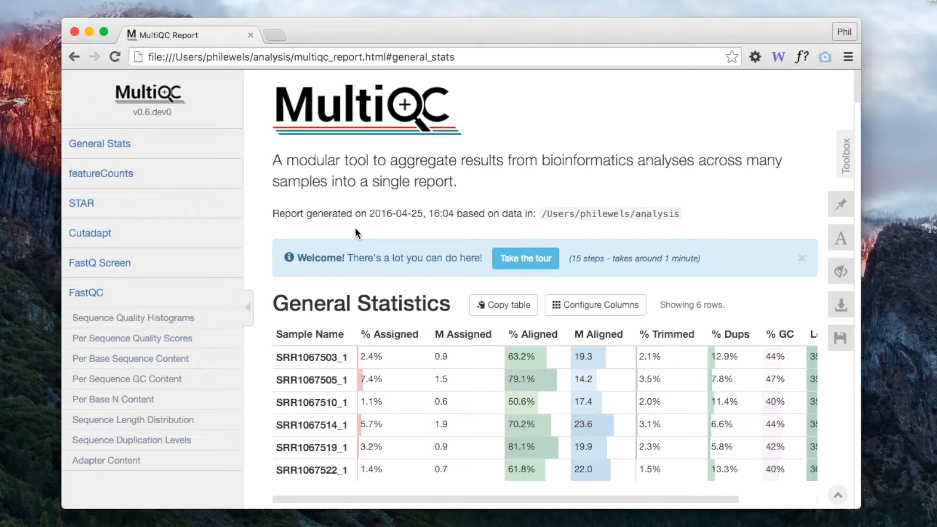
# Scroll down to General Statistics and right across the table toward the % Aligned column.
pyautogui.scroll(-3)
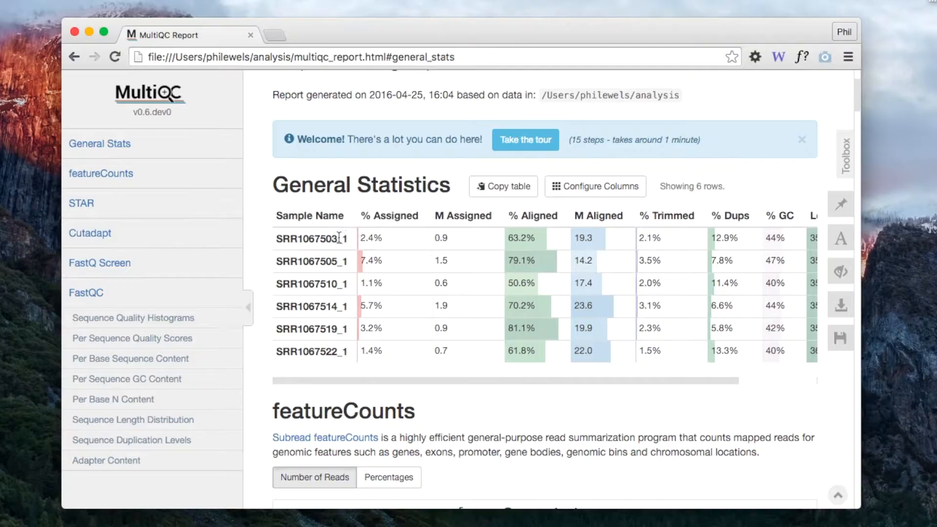
pyautogui.moveTo(397, 223)
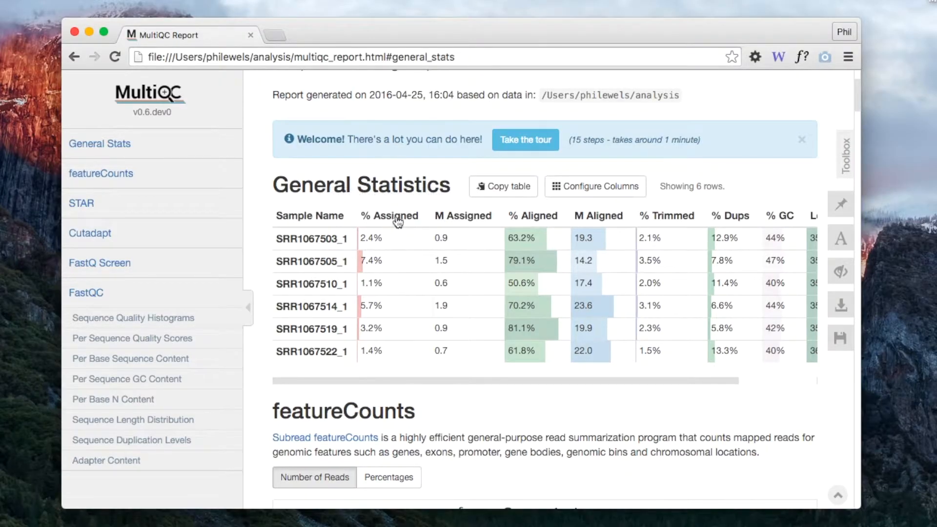
pyautogui.moveTo(416, 305)
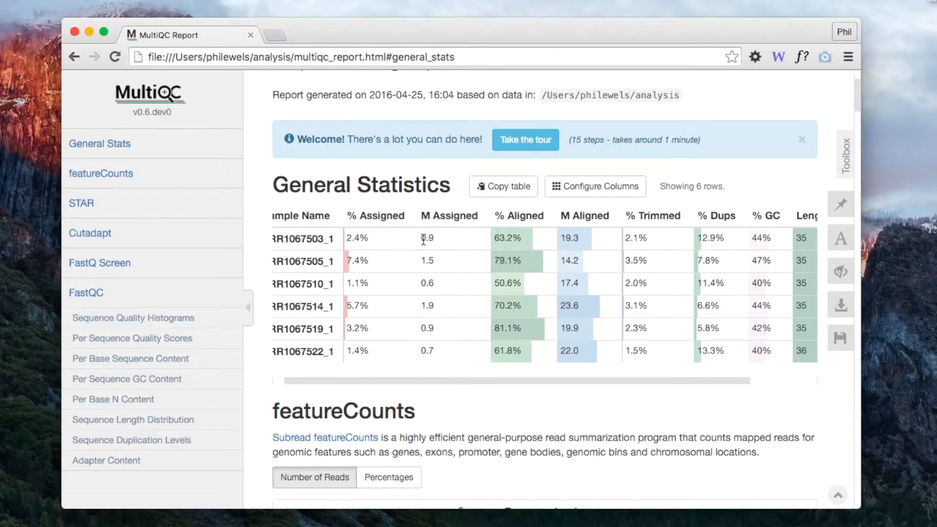
pyautogui.moveTo(381, 220)
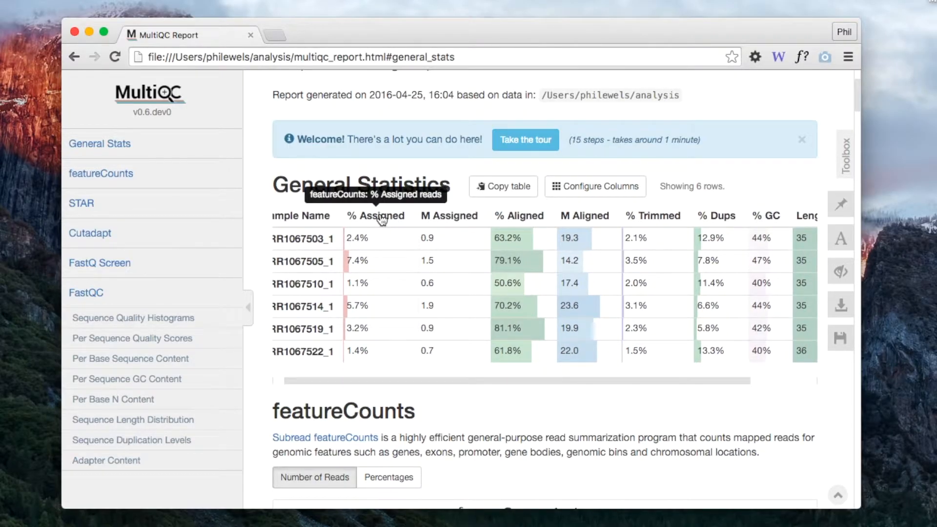
pyautogui.moveTo(524, 220)
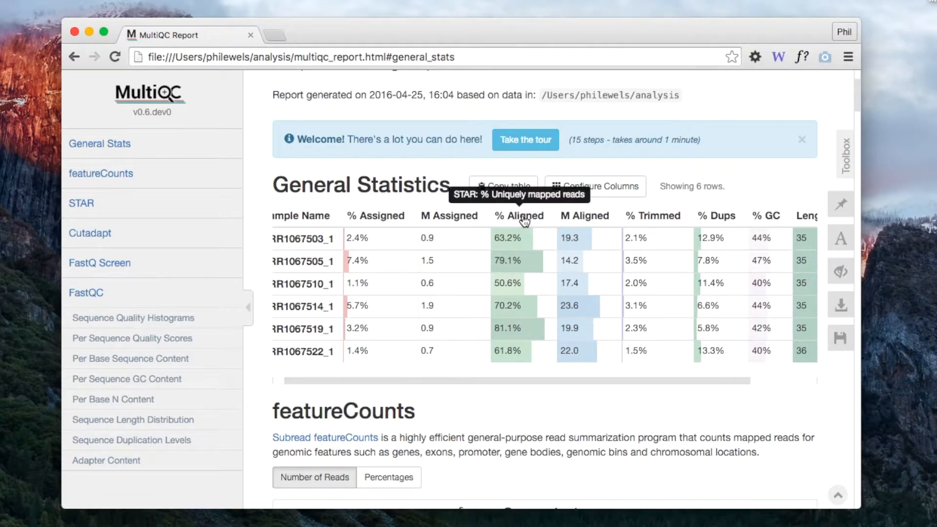
pyautogui.hscroll(3)
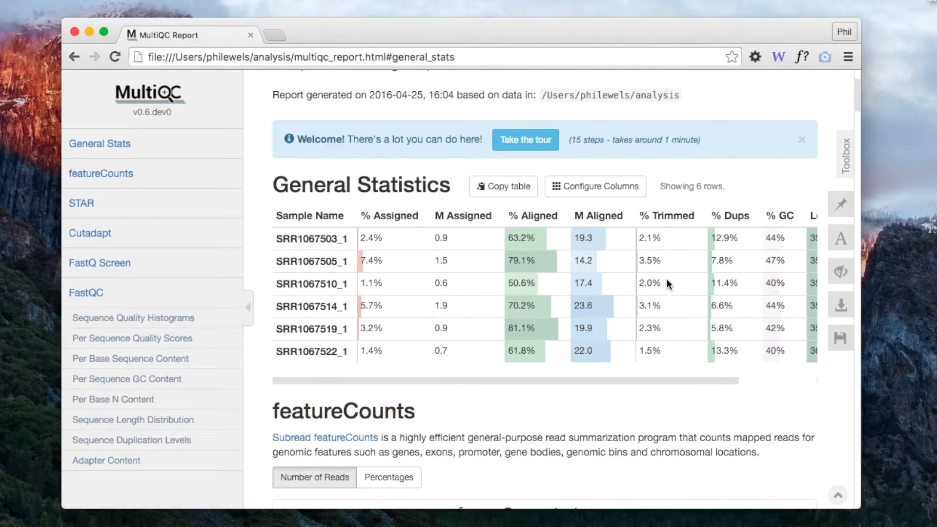
pyautogui.hscroll(3)
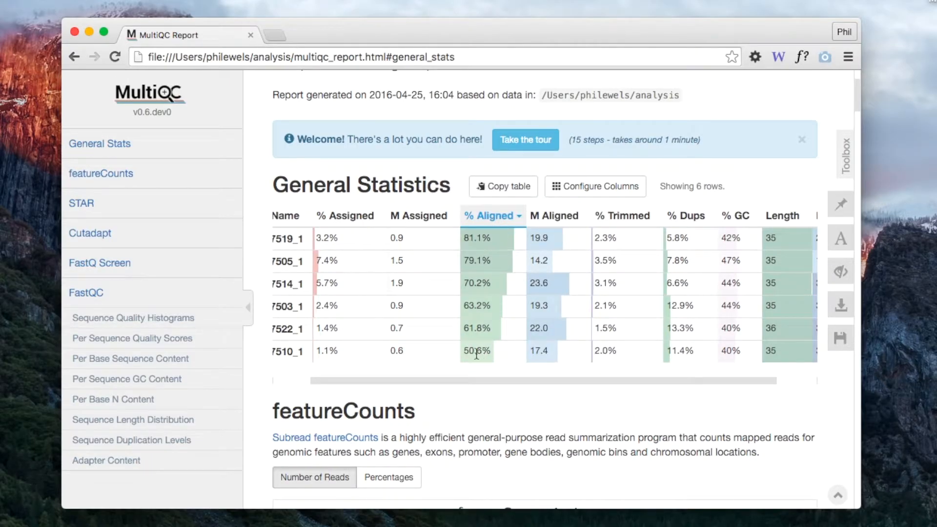
pyautogui.hscroll(3)
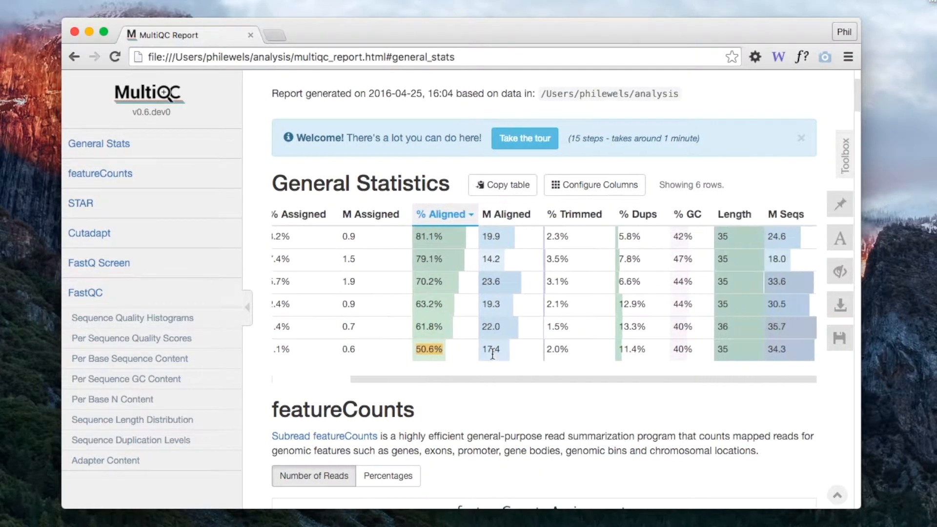
pyautogui.moveTo(703, 350)
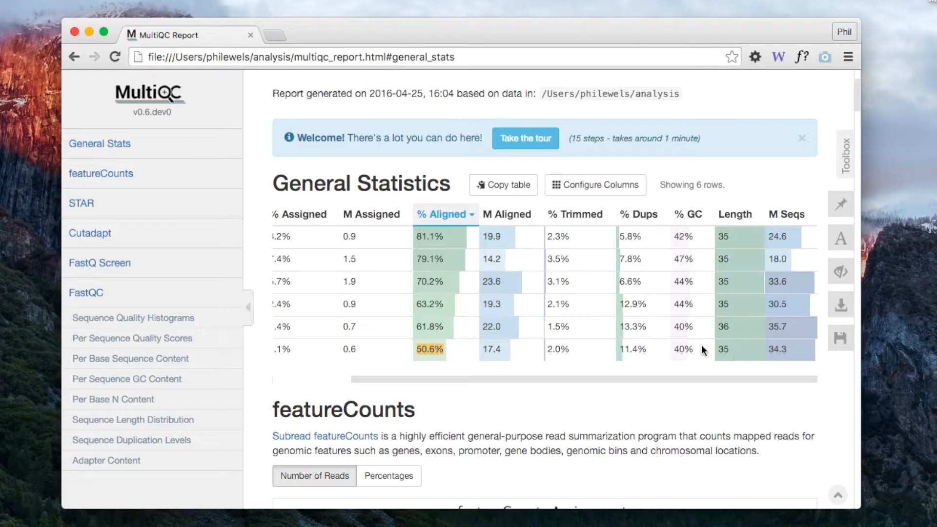
pyautogui.moveTo(638, 349)
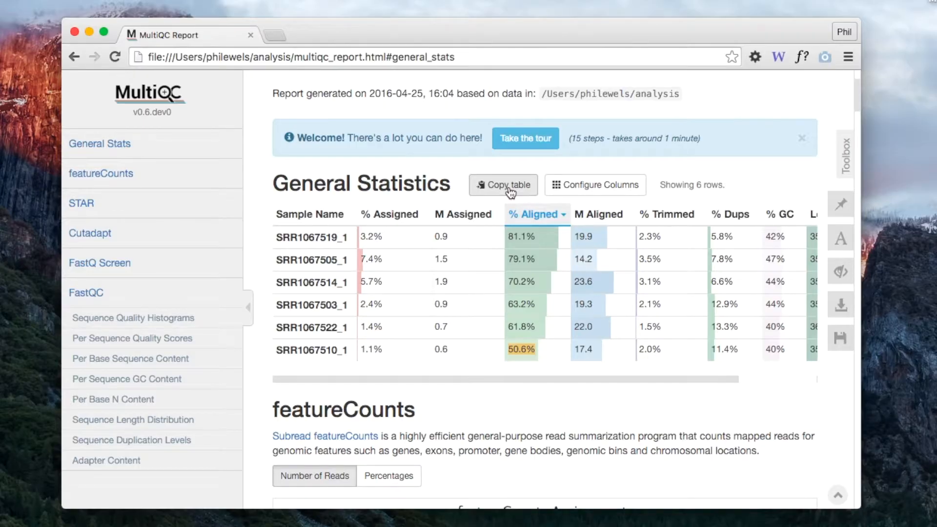
pyautogui.moveTo(506, 212)
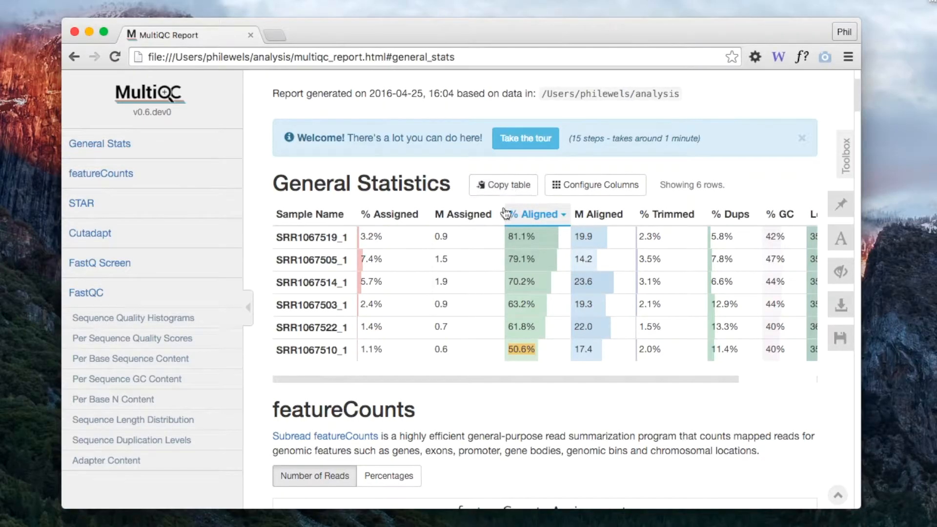
pyautogui.click(594, 185)
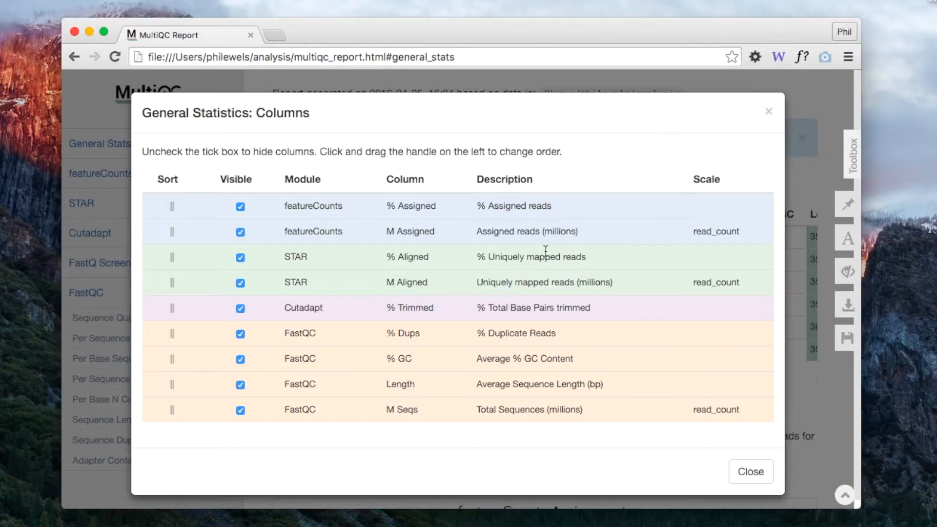
pyautogui.moveTo(283, 262)
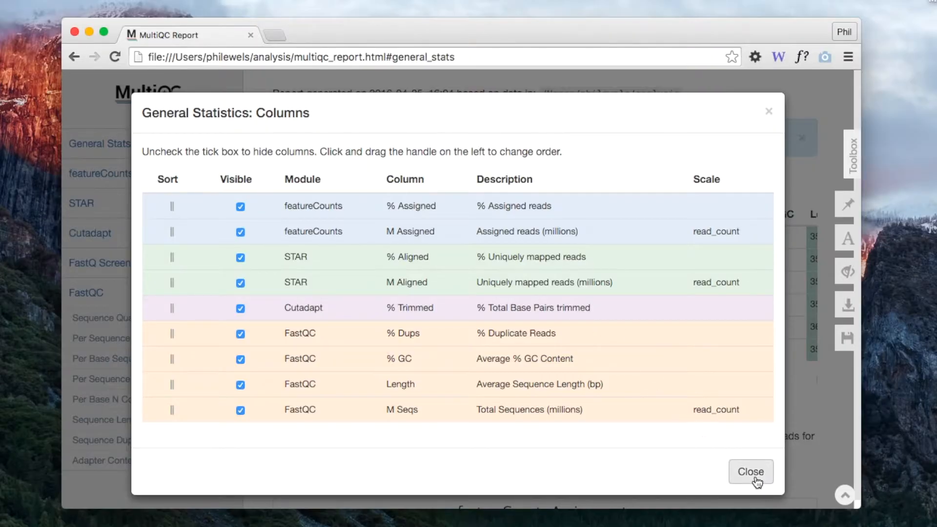
pyautogui.click(750, 471)
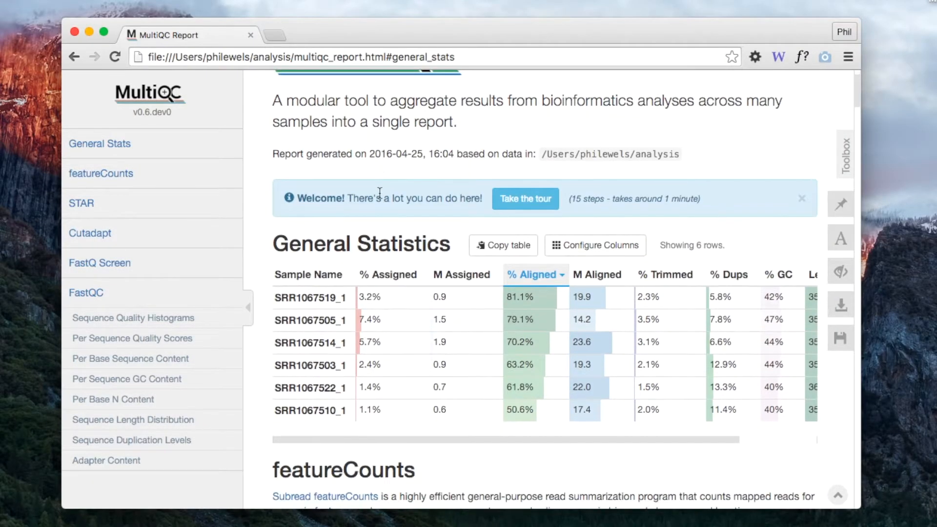
# Scroll to the featureCounts Assignments chart and switch it to percentages, then back to read counts.
pyautogui.scroll(-3)
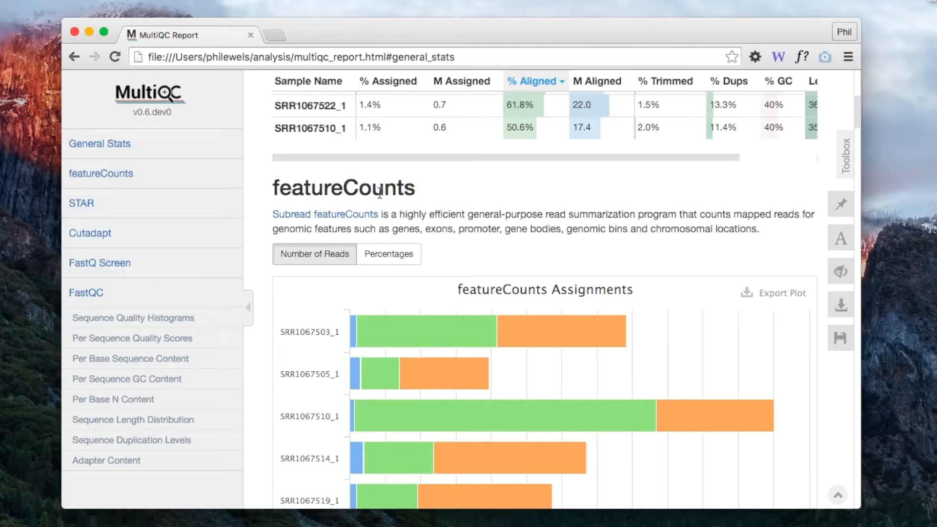
pyautogui.moveTo(266, 215)
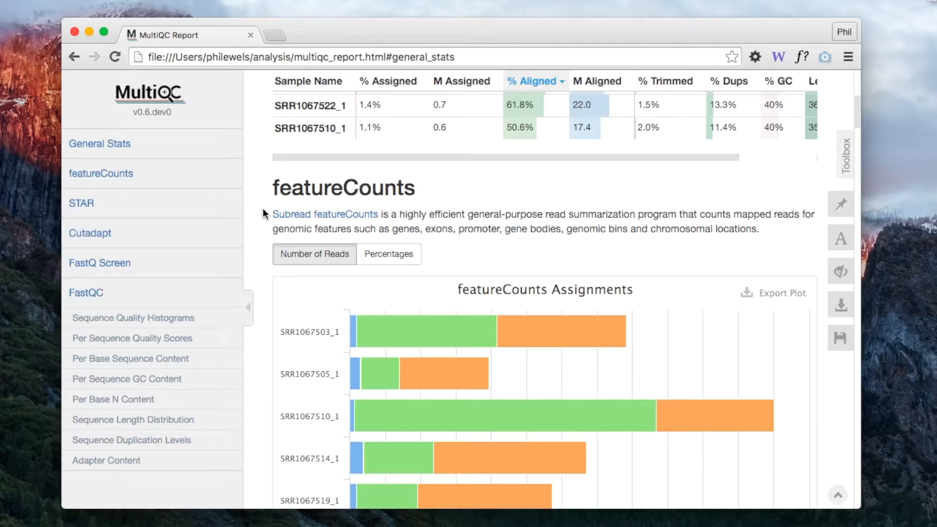
pyautogui.scroll(-3)
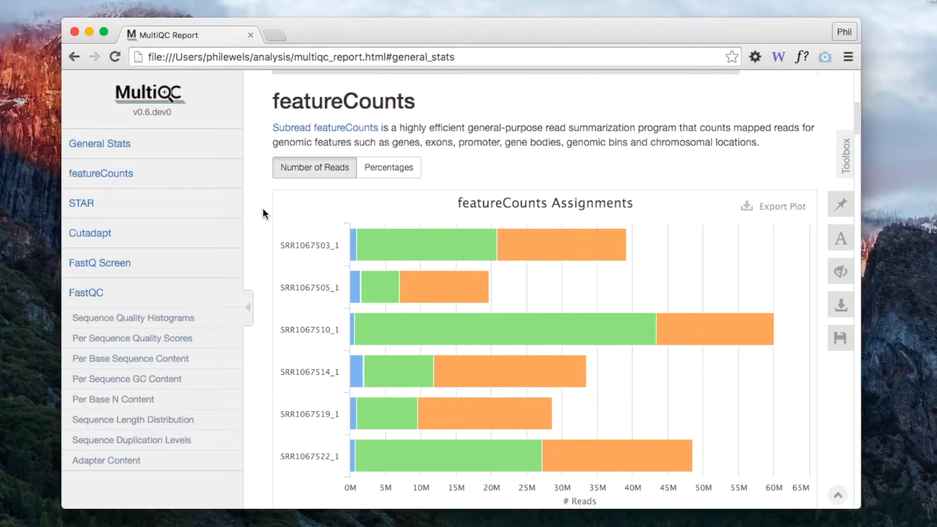
pyautogui.scroll(-3)
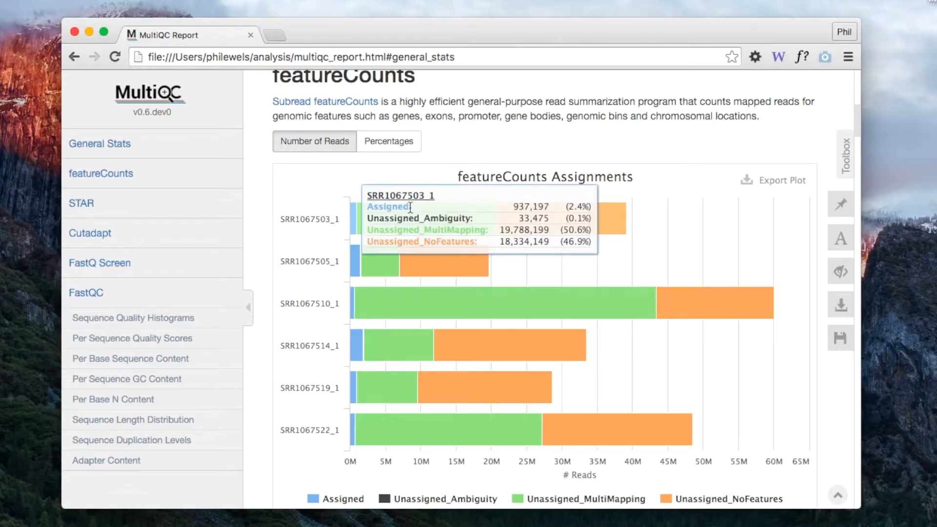
pyautogui.moveTo(434, 226)
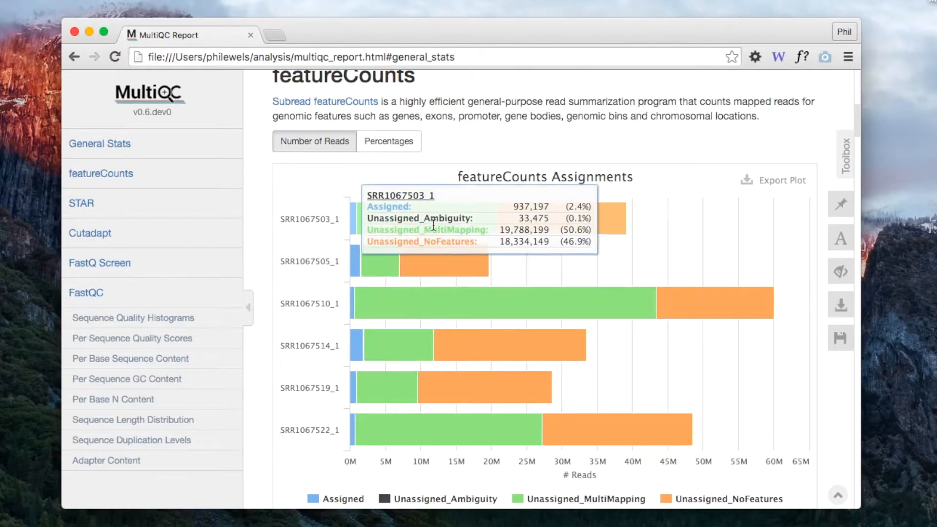
pyautogui.click(388, 141)
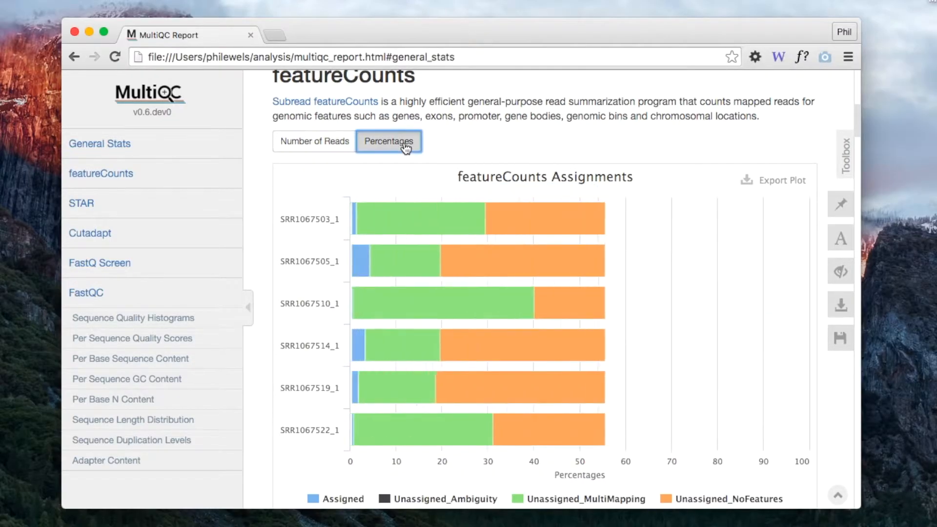
pyautogui.click(313, 141)
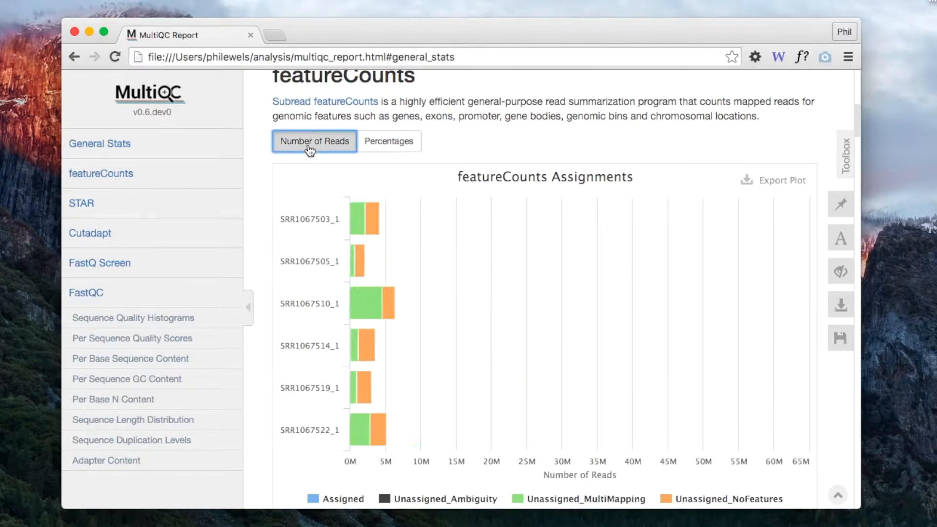
# Hide the Unassigned_MultiMapping and Unassigned_NoFeatures categories from the featureCounts chart.
pyautogui.scroll(-3)
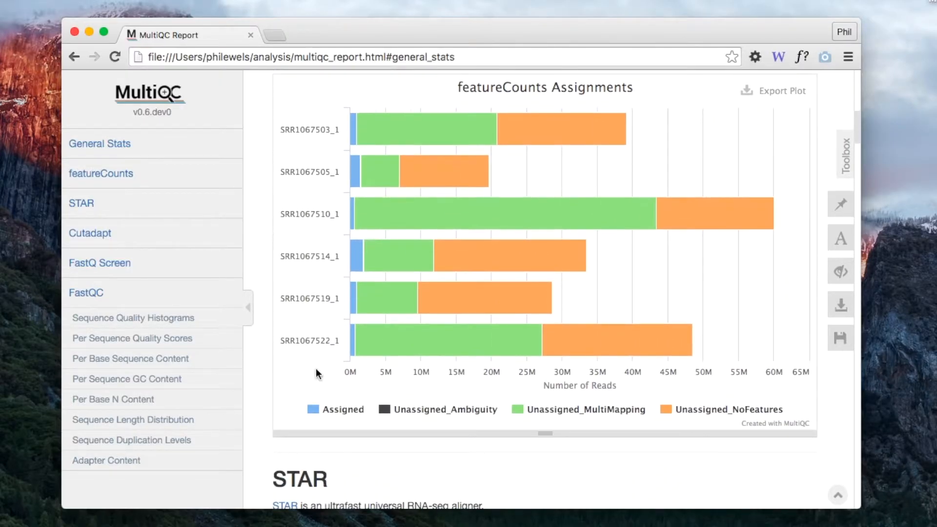
pyautogui.moveTo(439, 429)
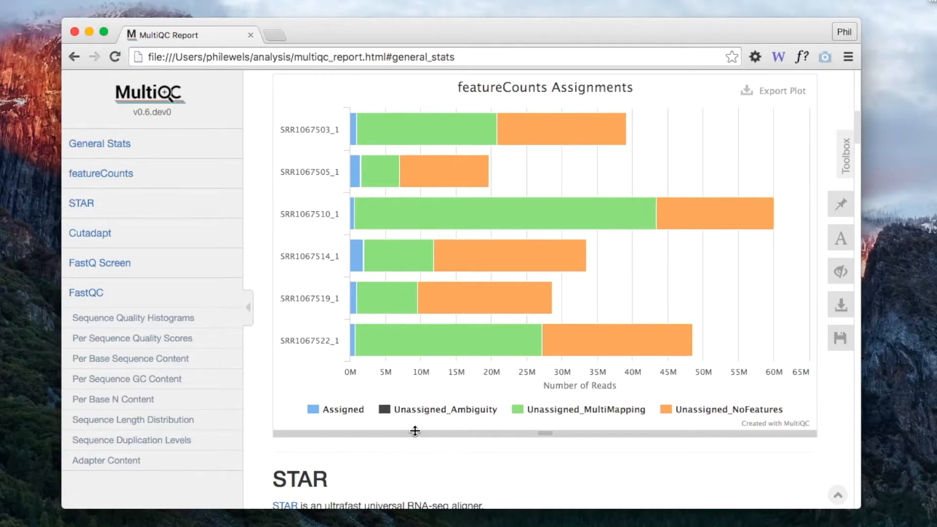
pyautogui.scroll(3)
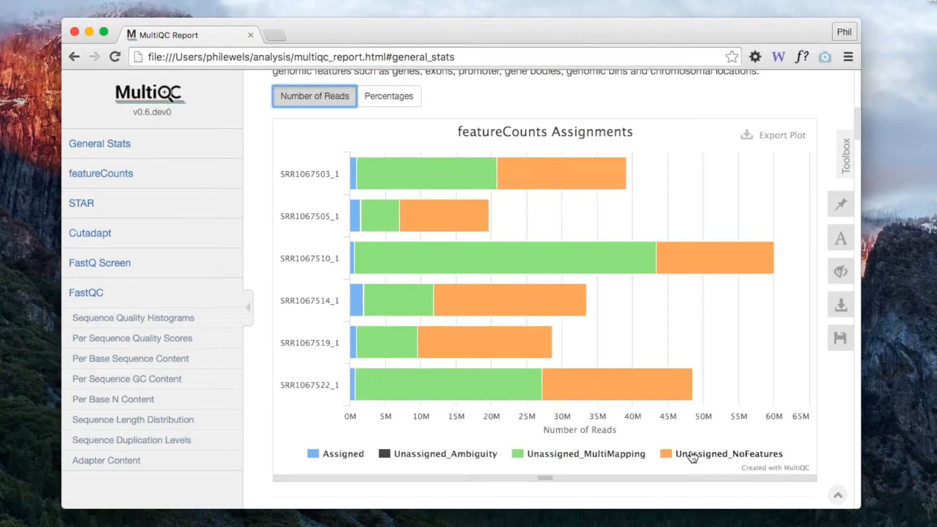
pyautogui.click(585, 453)
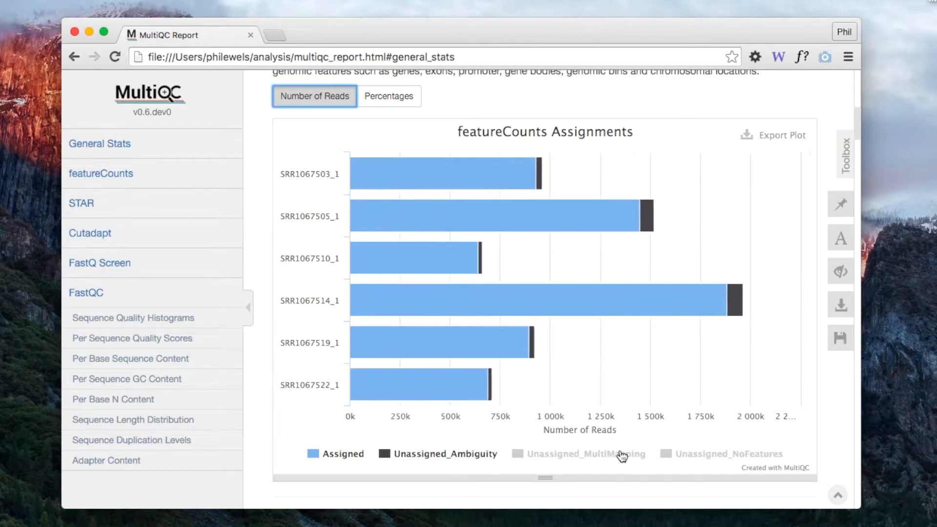
pyautogui.scroll(-3)
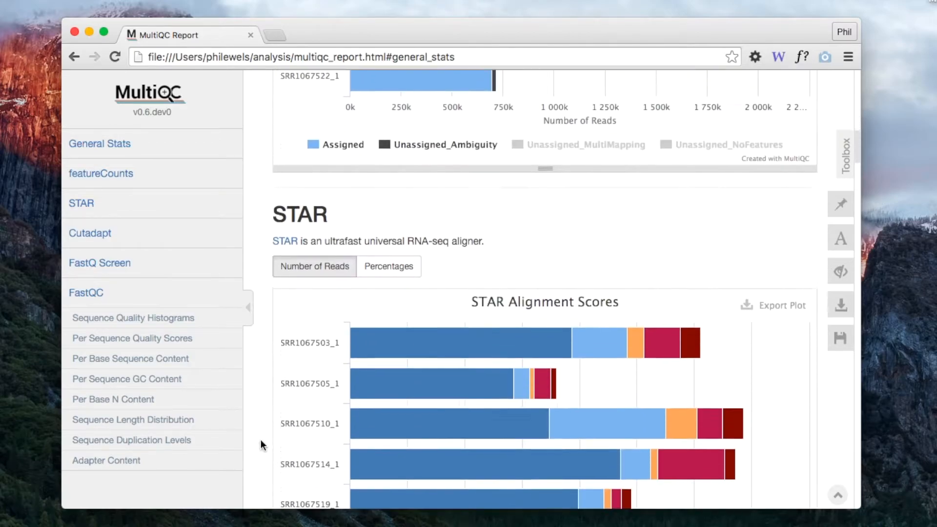
# Scroll to the FastQC Mean Quality Scores plot and reset its zoom to the full read length.
pyautogui.scroll(-3)
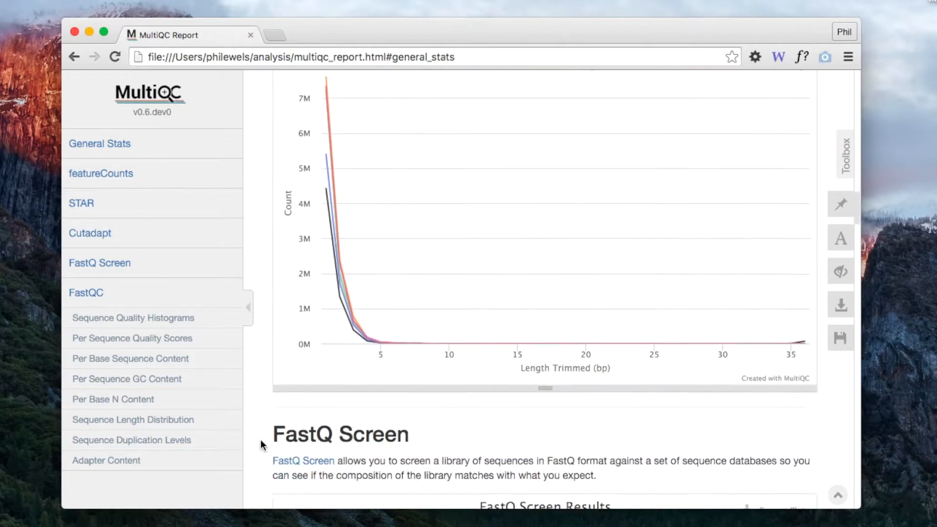
pyautogui.scroll(-3)
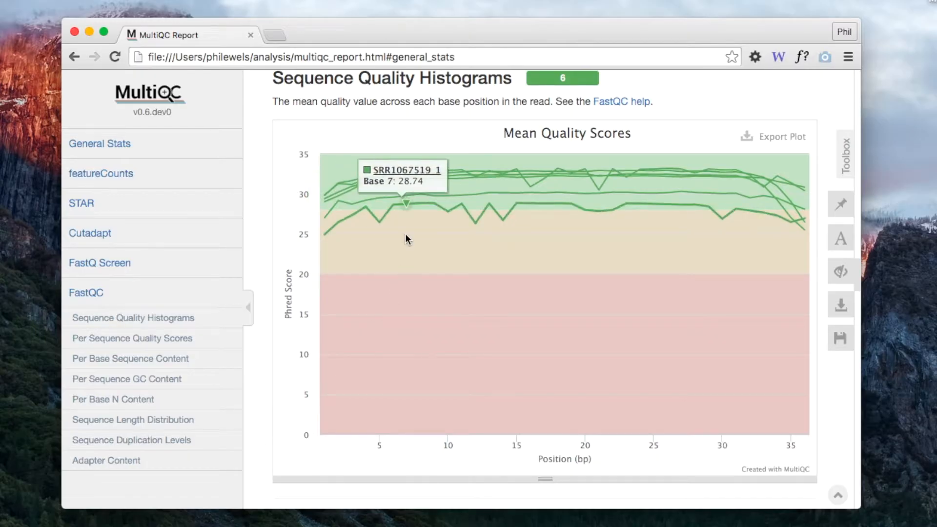
pyautogui.moveTo(471, 221)
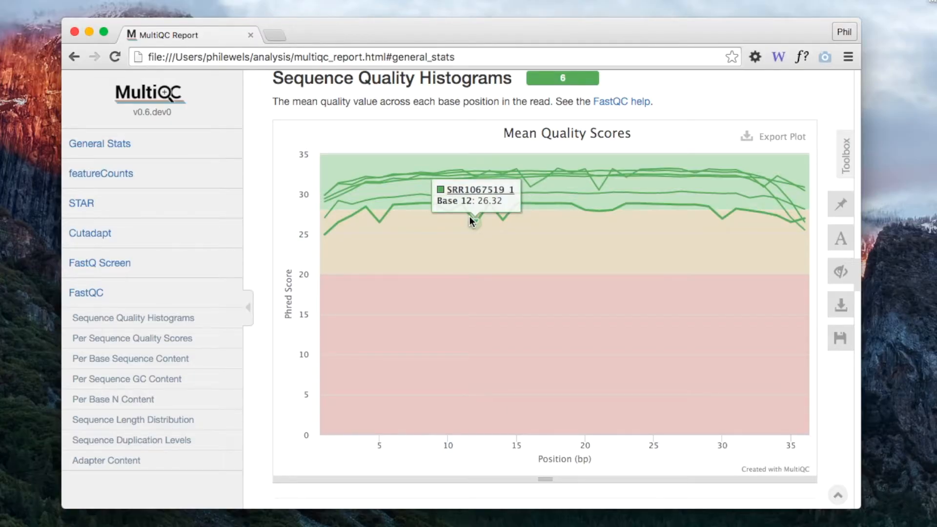
pyautogui.moveTo(532, 194)
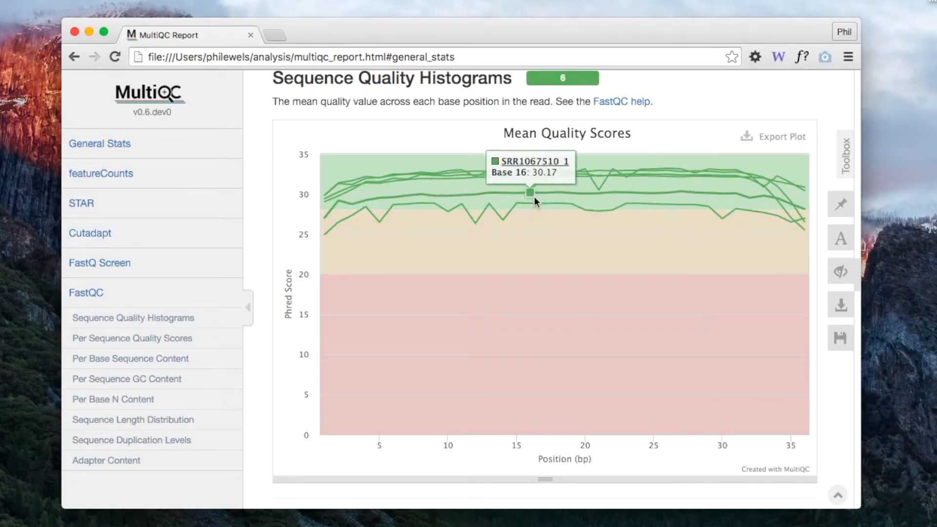
pyautogui.moveTo(533, 182)
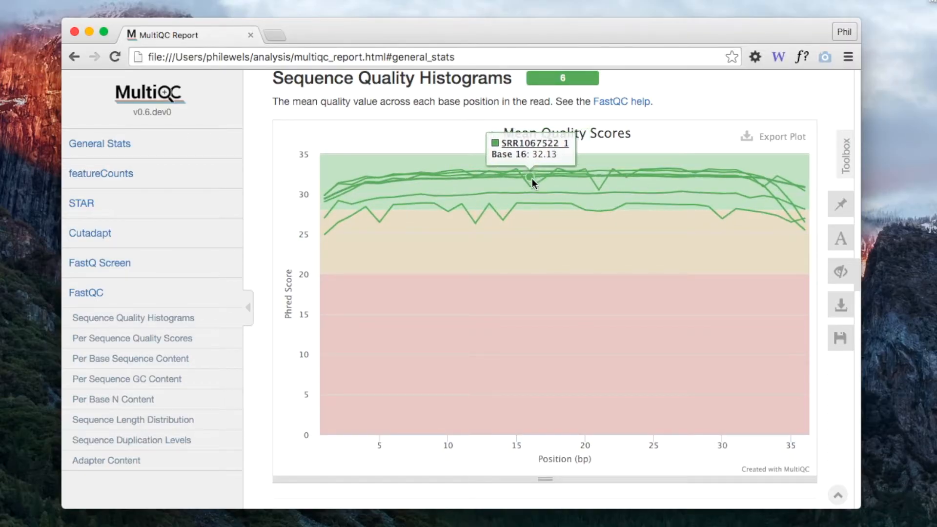
pyautogui.moveTo(644, 216)
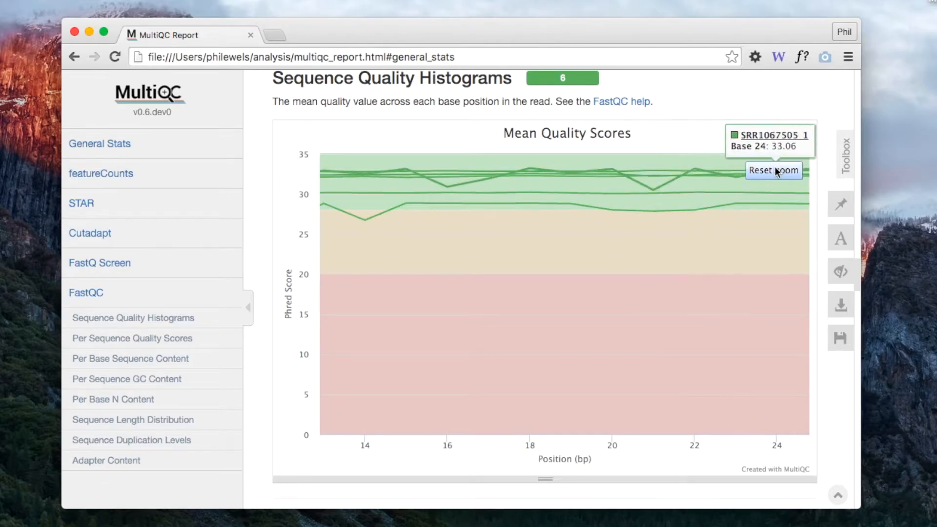
pyautogui.click(773, 170)
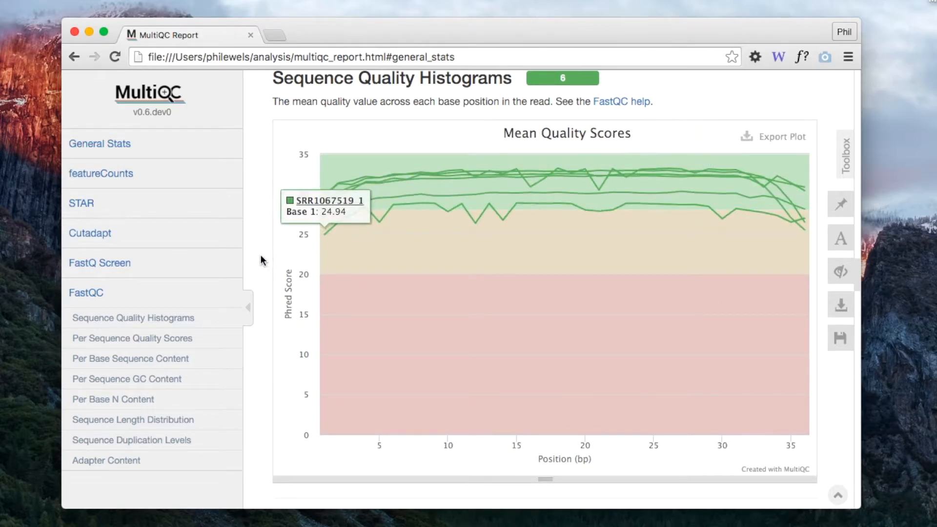
pyautogui.moveTo(635, 123)
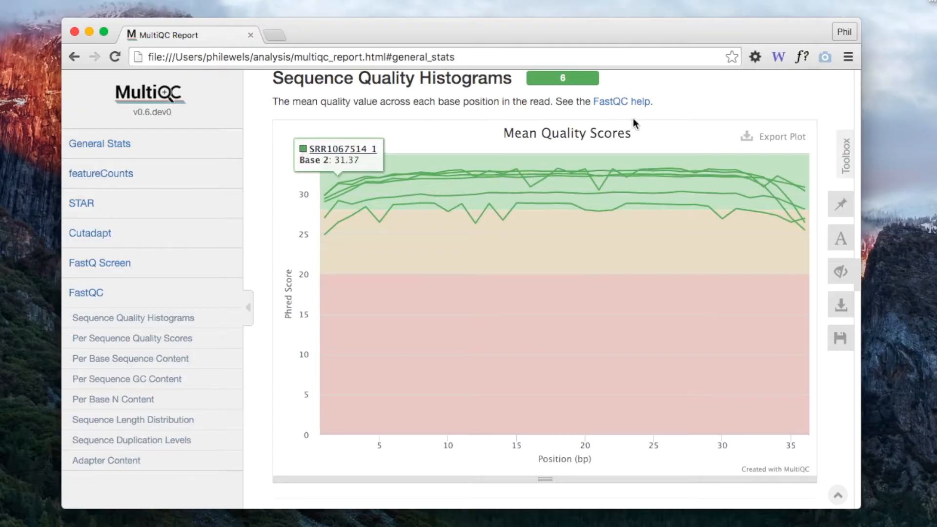
pyautogui.moveTo(766, 145)
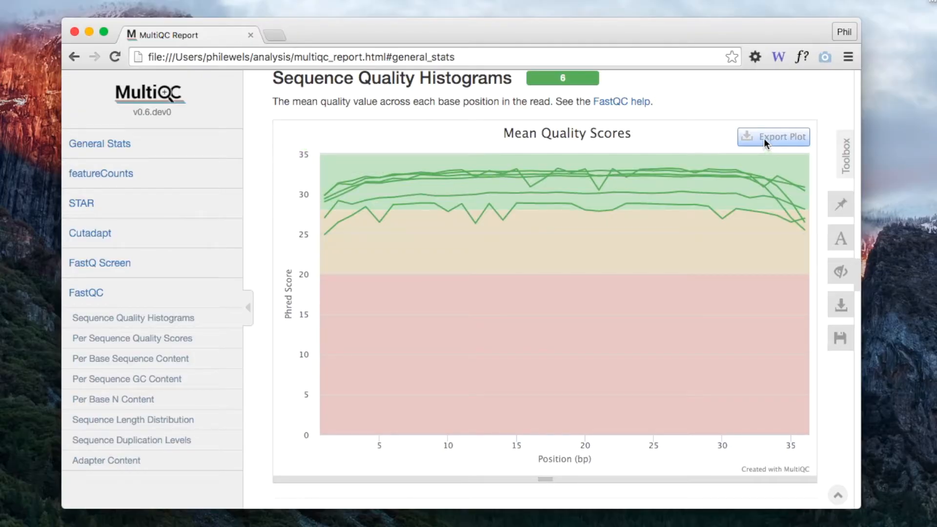
# Keep PNG as the plot export format and select every report plot for download.
pyautogui.click(773, 136)
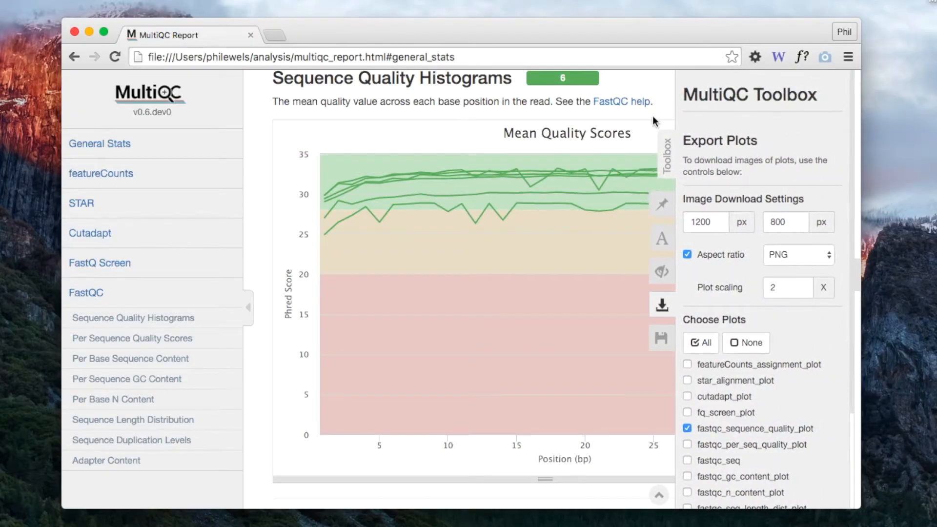
pyautogui.scroll(-3)
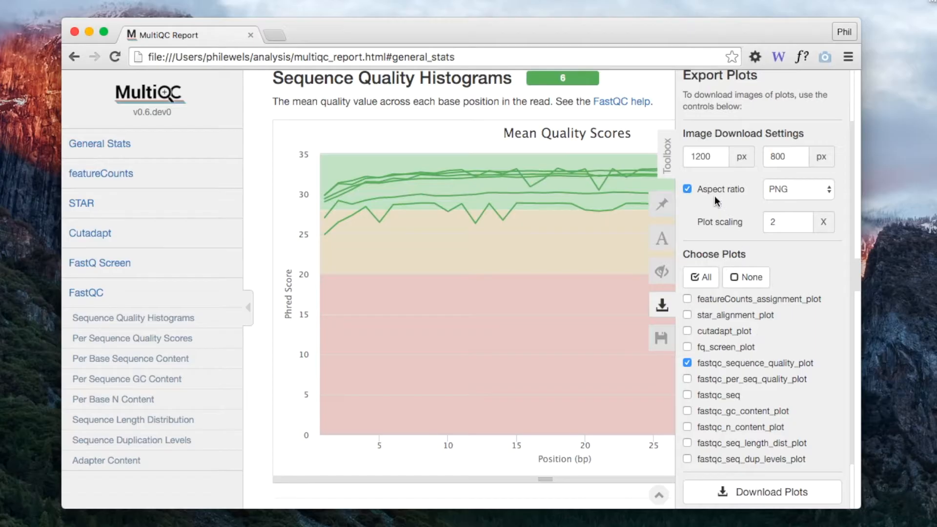
pyautogui.moveTo(729, 155)
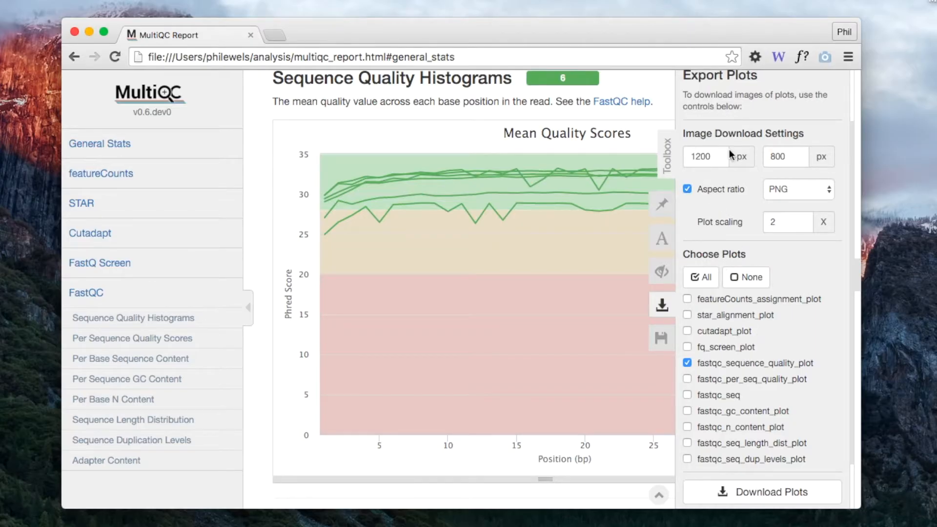
pyautogui.click(798, 189)
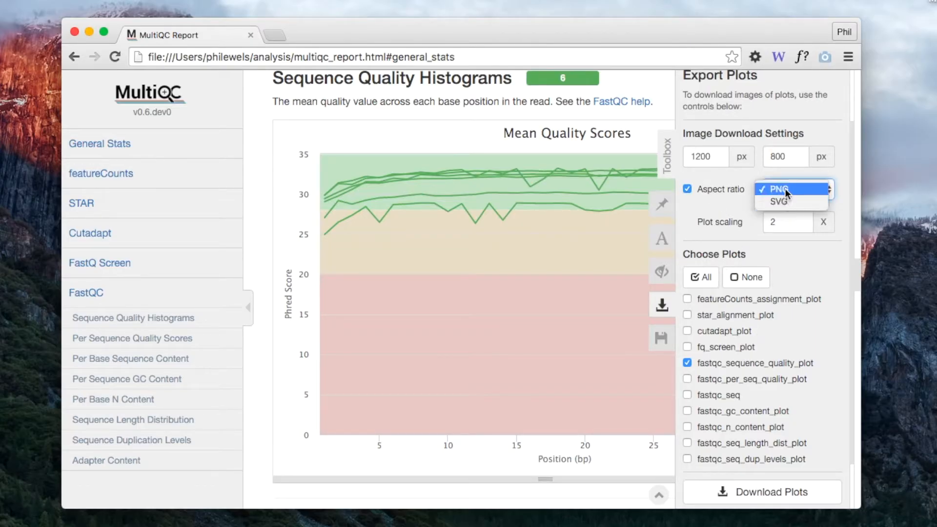
pyautogui.moveTo(777, 202)
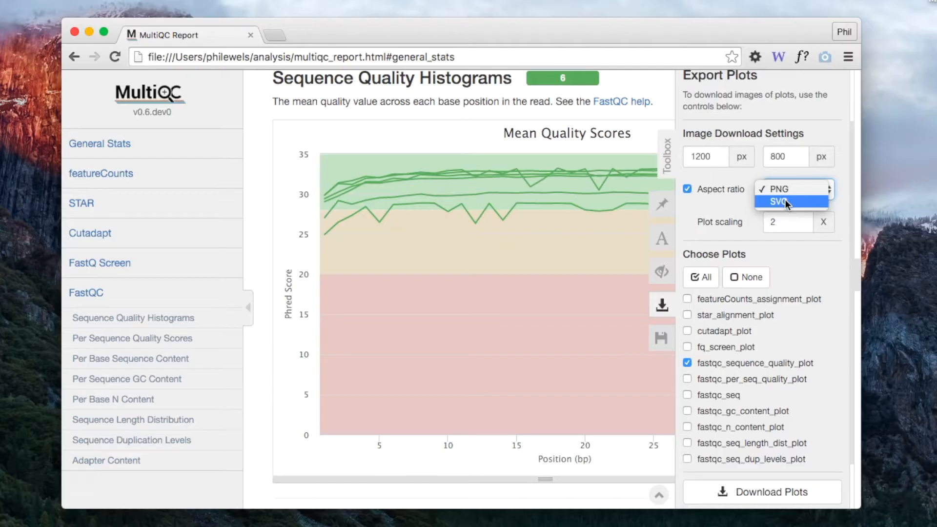
pyautogui.click(798, 189)
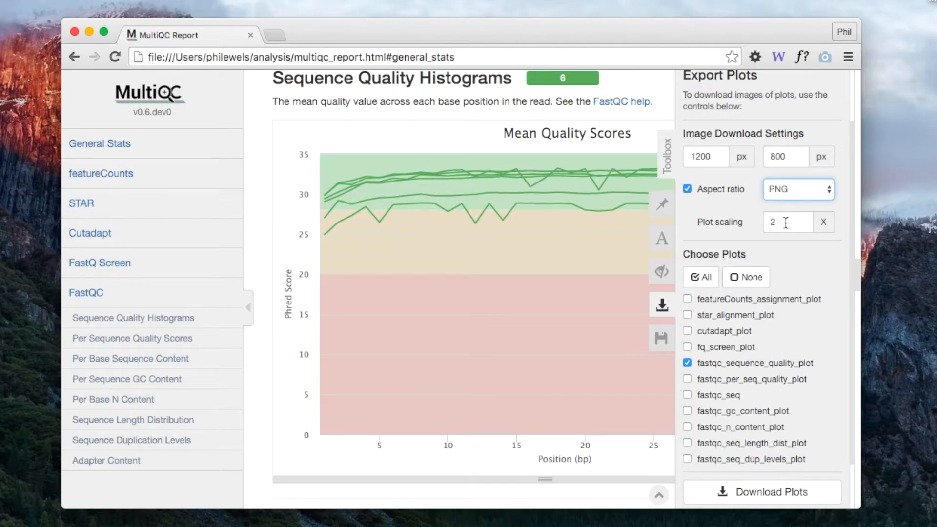
pyautogui.scroll(-3)
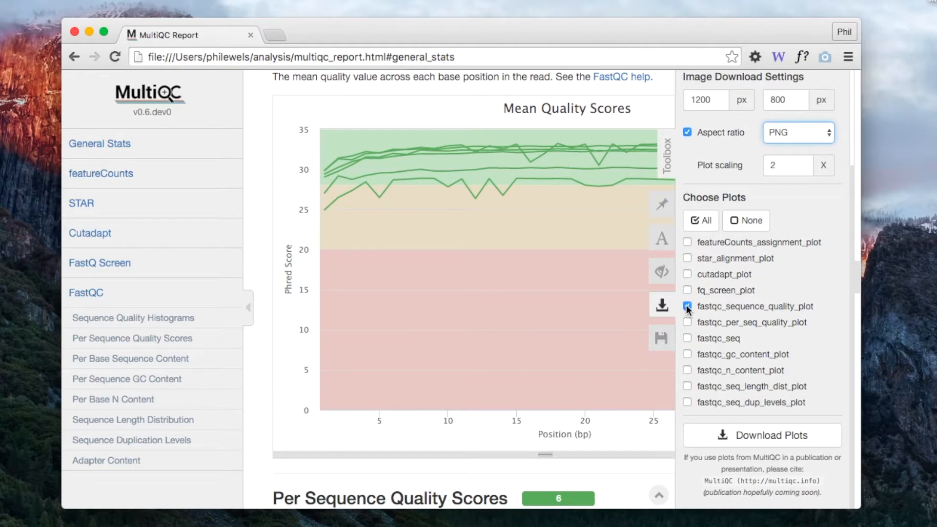
pyautogui.click(700, 221)
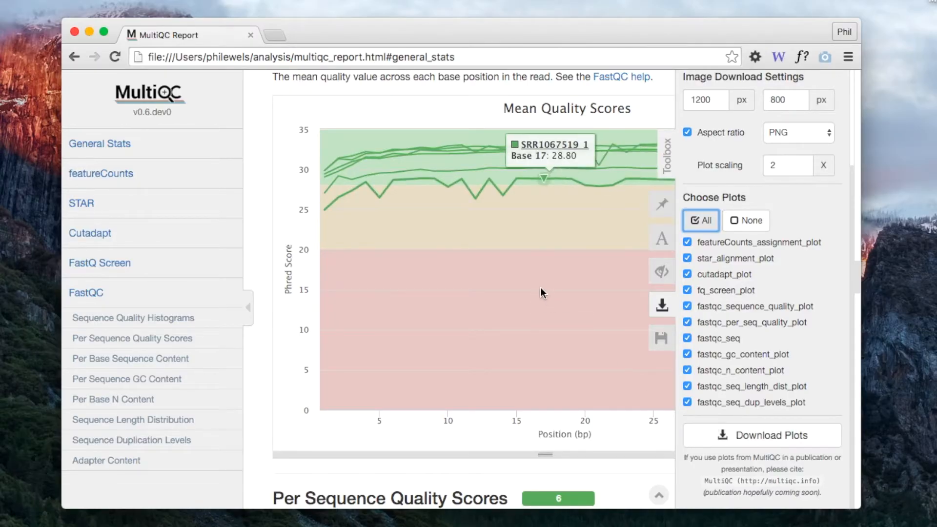
pyautogui.click(661, 204)
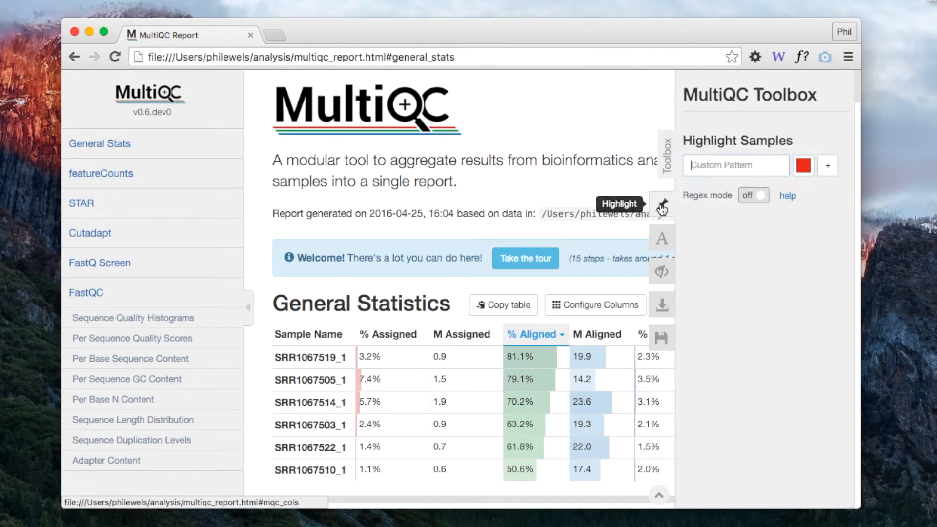
pyautogui.scroll(-3)
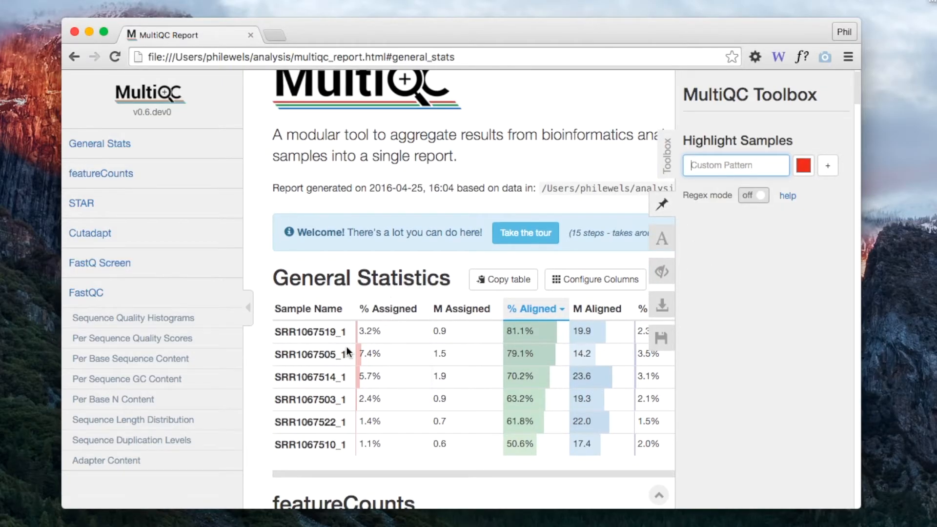
pyautogui.doubleClick(304, 331)
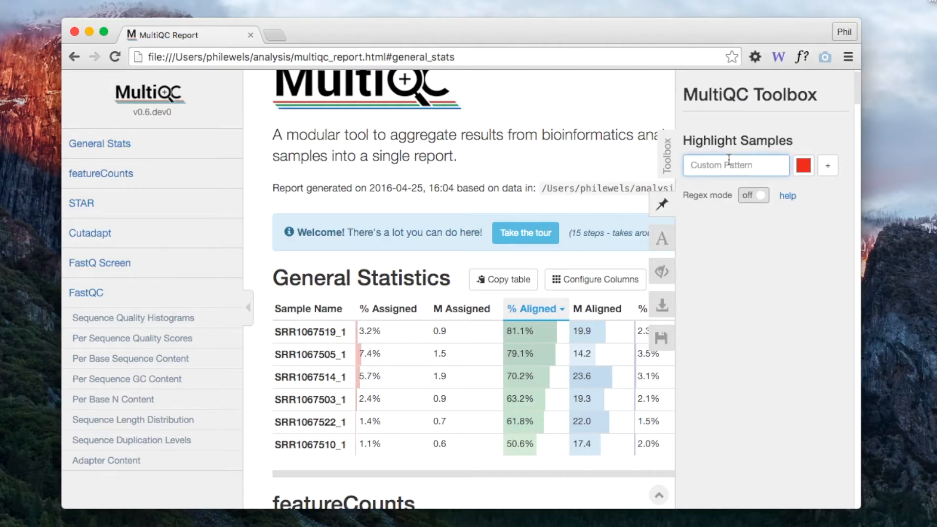
pyautogui.write('SRR1067519')
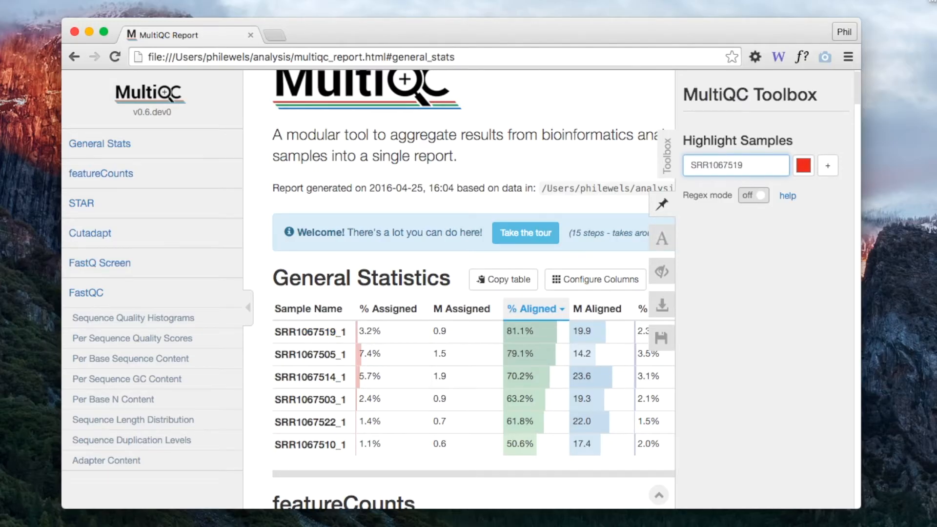
pyautogui.click(827, 165)
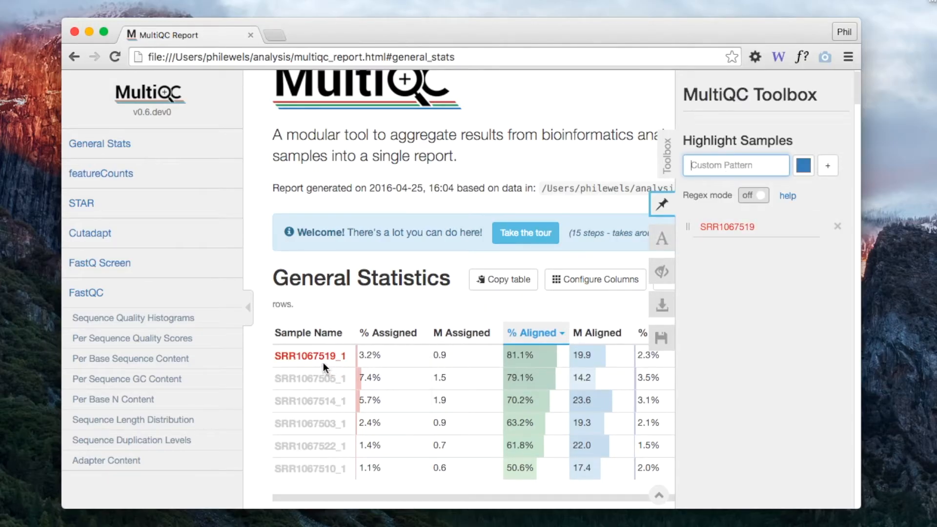
pyautogui.moveTo(299, 396)
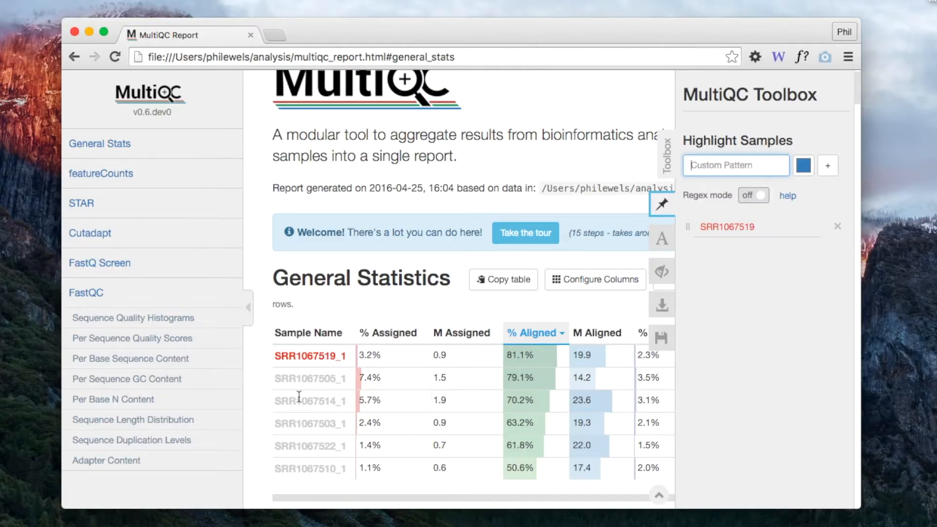
pyautogui.scroll(-3)
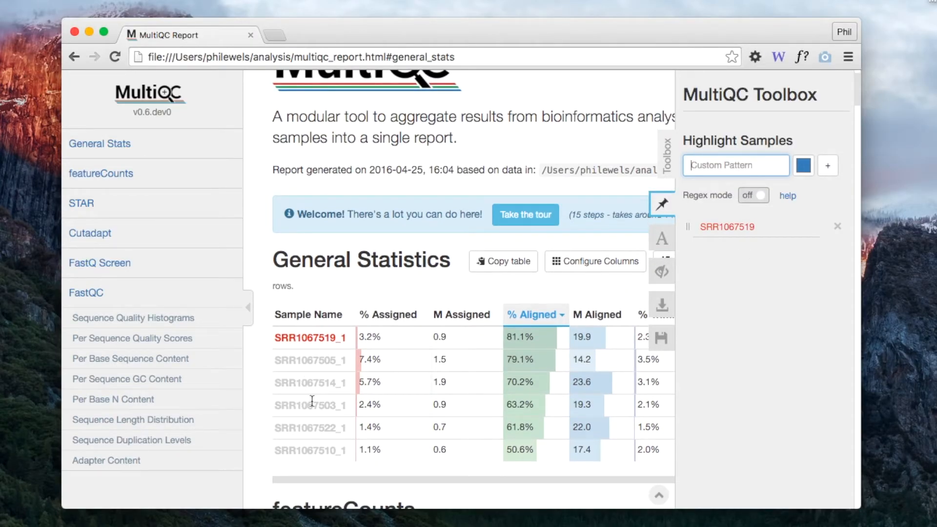
pyautogui.scroll(-3)
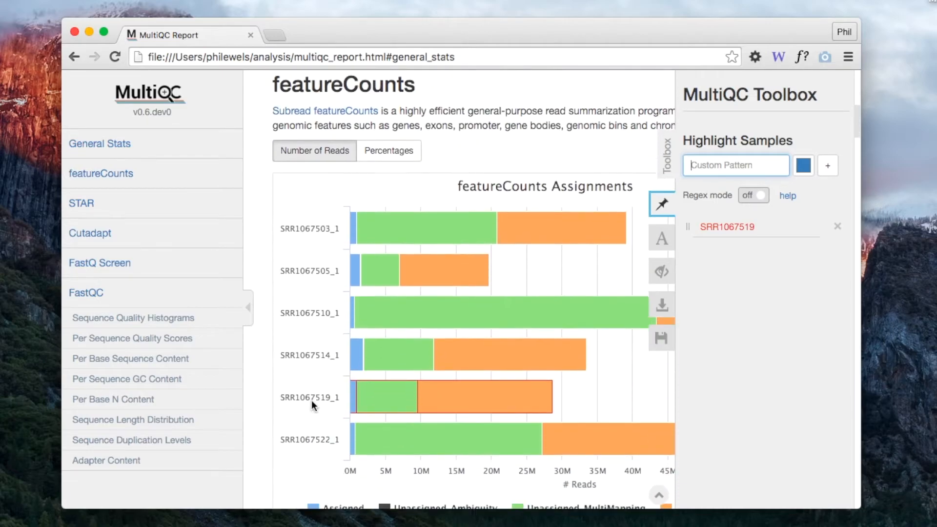
pyautogui.scroll(-3)
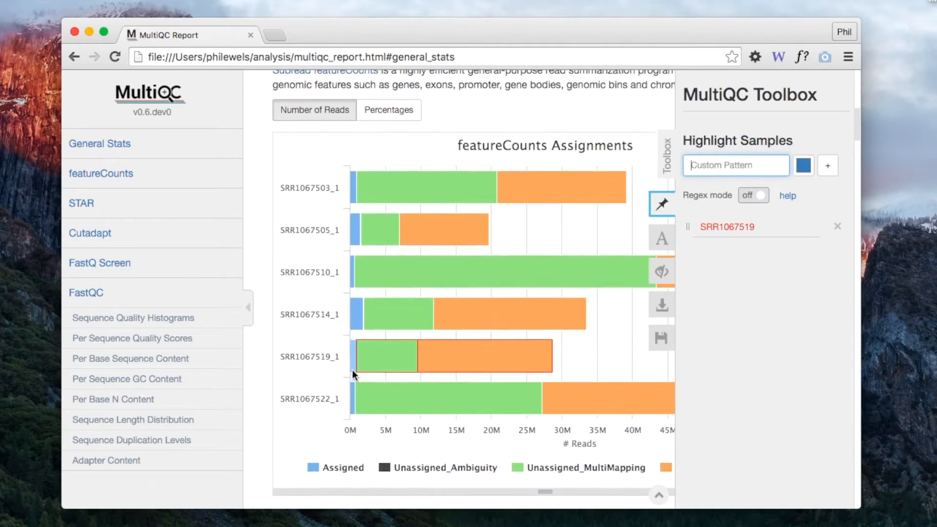
pyautogui.scroll(-3)
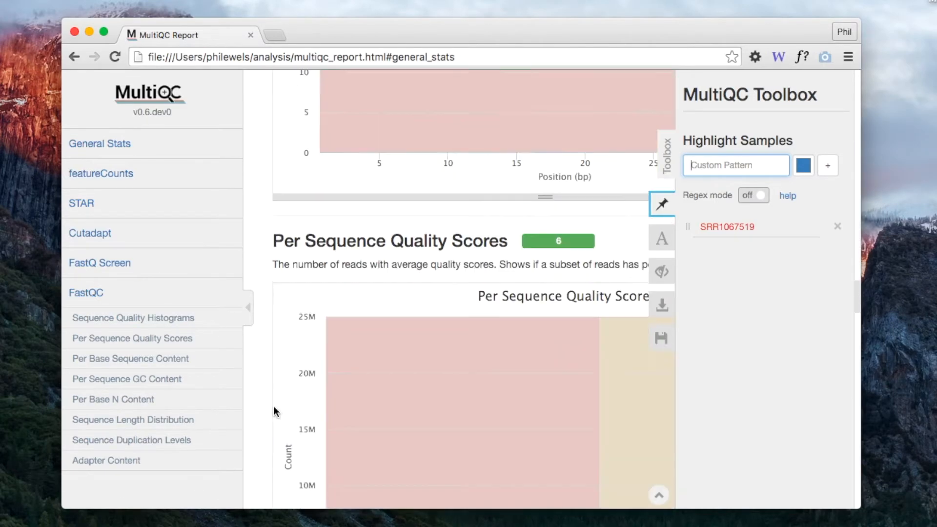
pyautogui.scroll(-3)
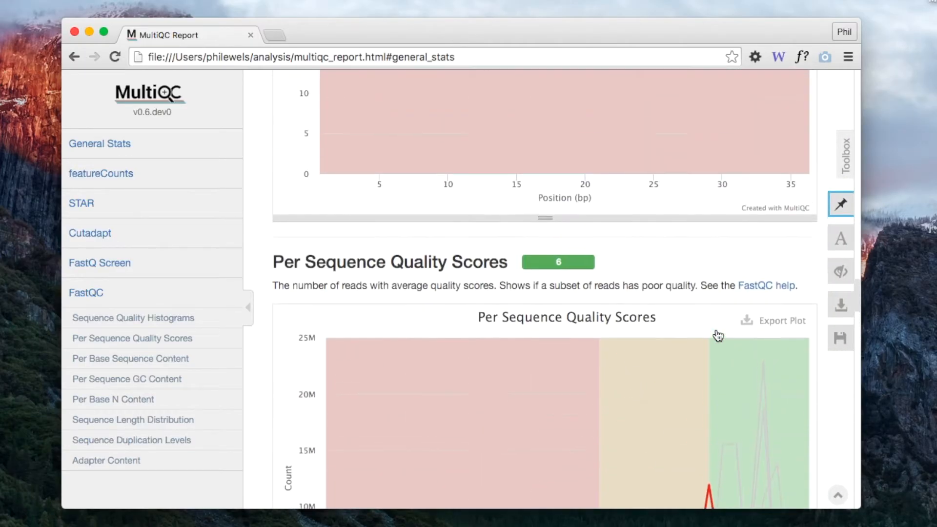
pyautogui.scroll(3)
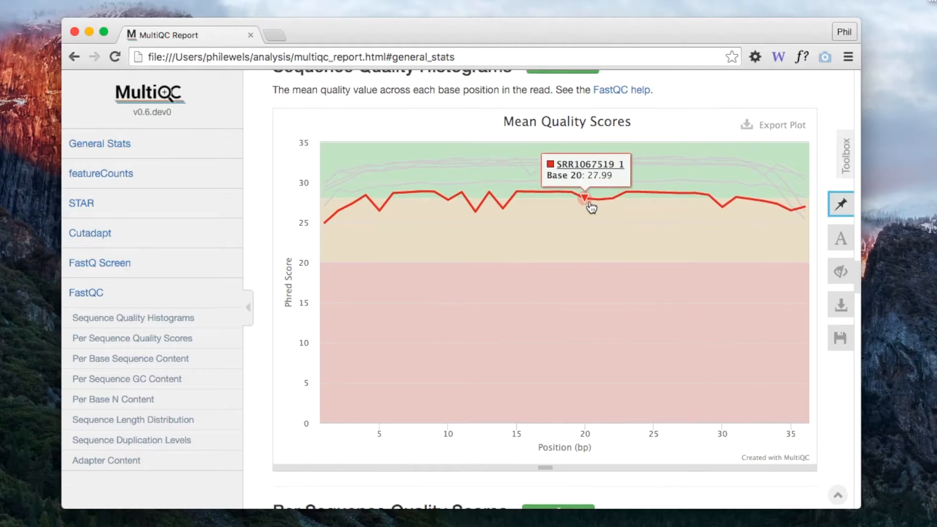
pyautogui.scroll(-3)
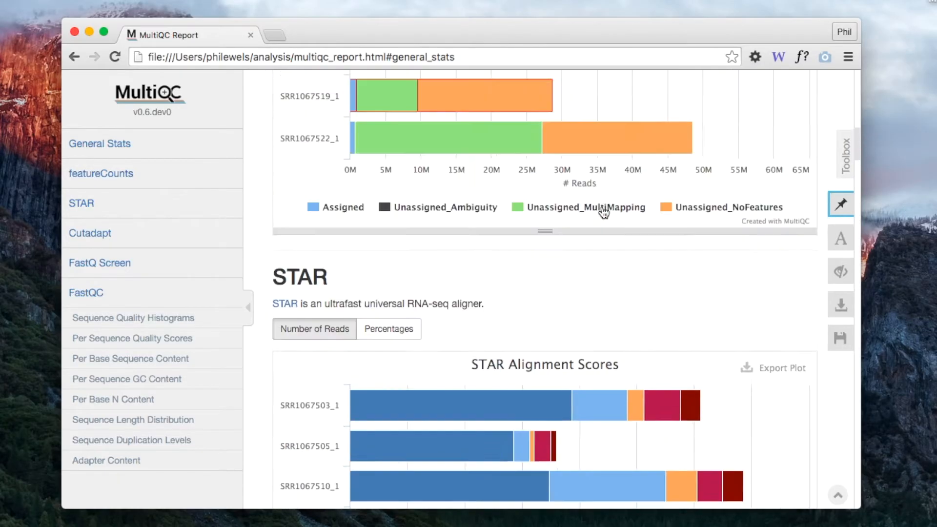
# Highlight SRR1067505_1, add a 751 highlight pattern, and enable regex matching.
pyautogui.click(840, 203)
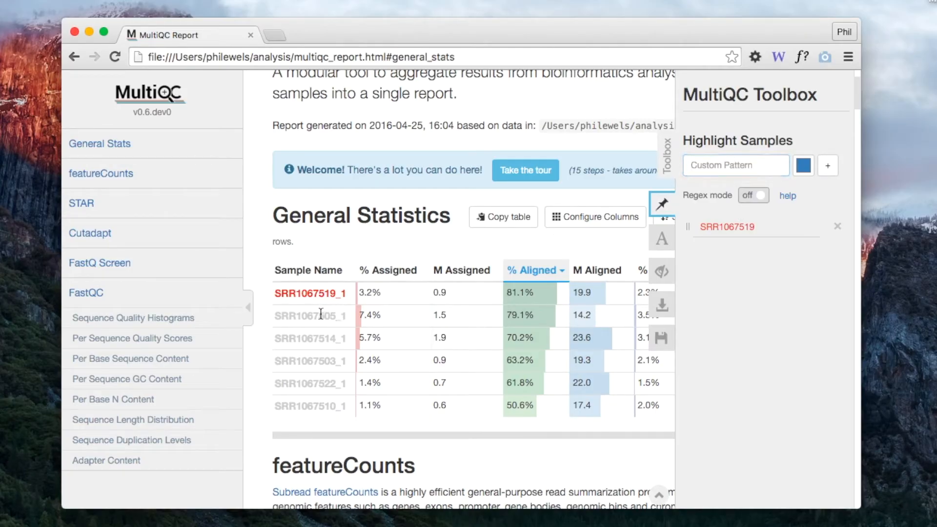
pyautogui.write('SRR1067505_1')
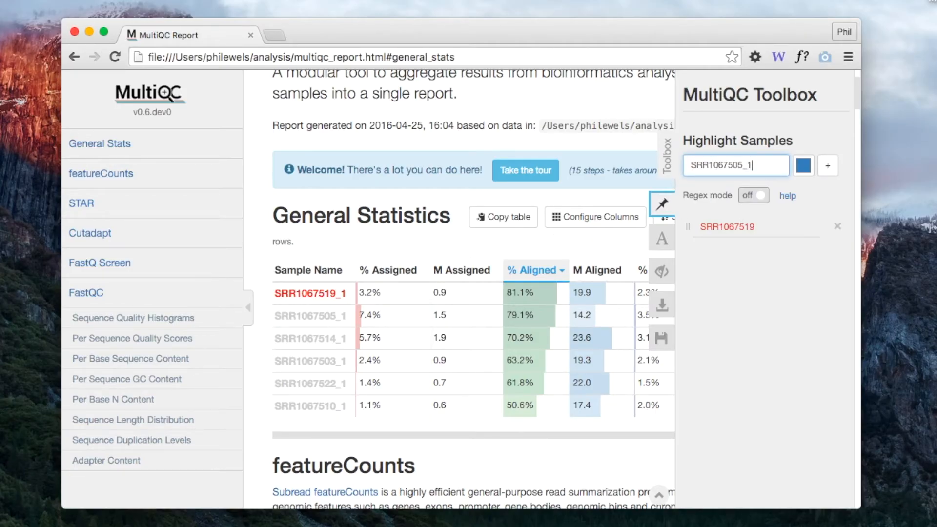
pyautogui.click(827, 165)
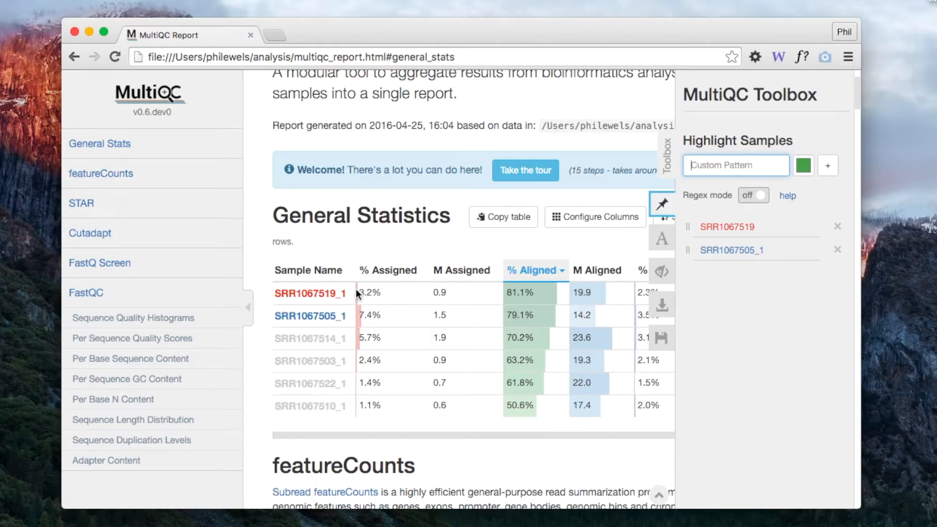
pyautogui.moveTo(329, 406)
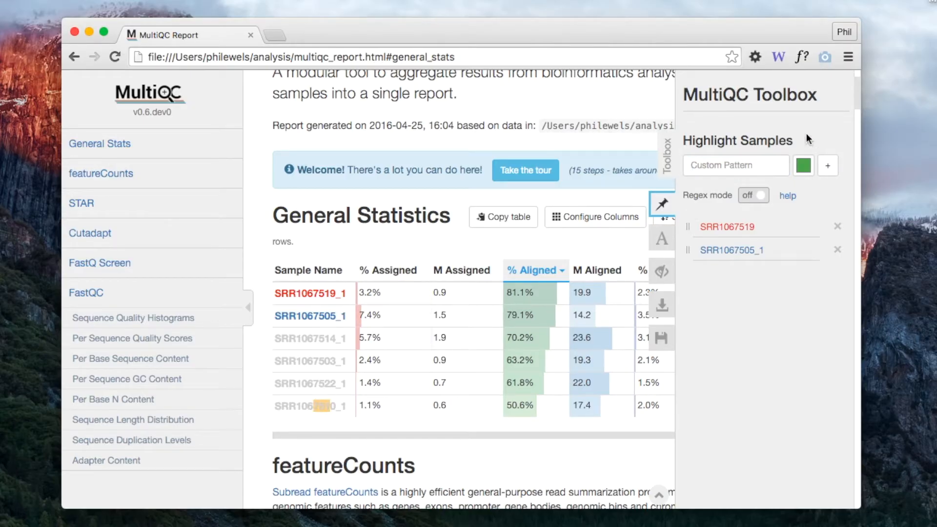
pyautogui.write('751')
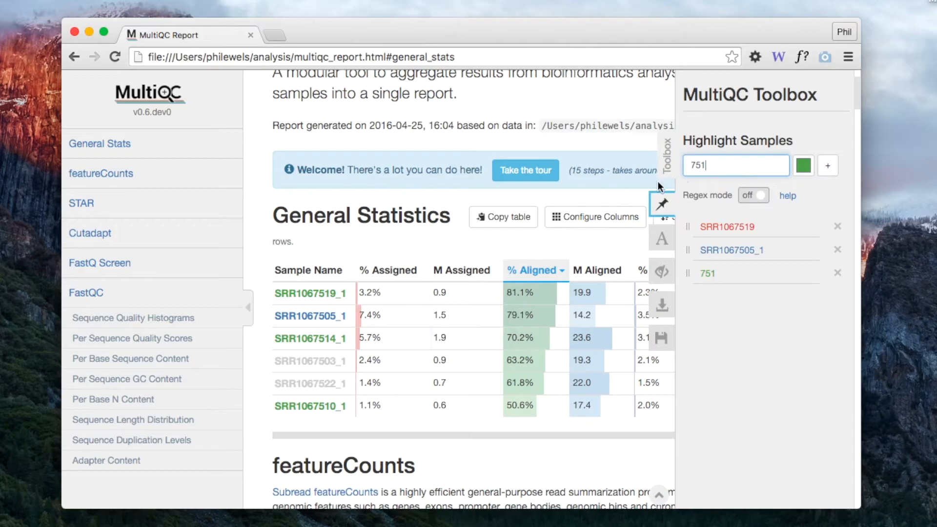
pyautogui.moveTo(733, 300)
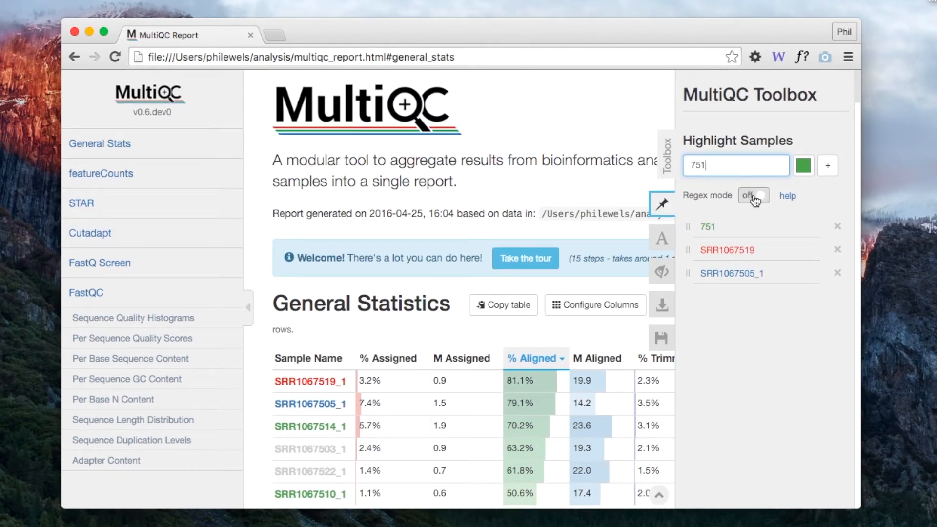
pyautogui.click(752, 195)
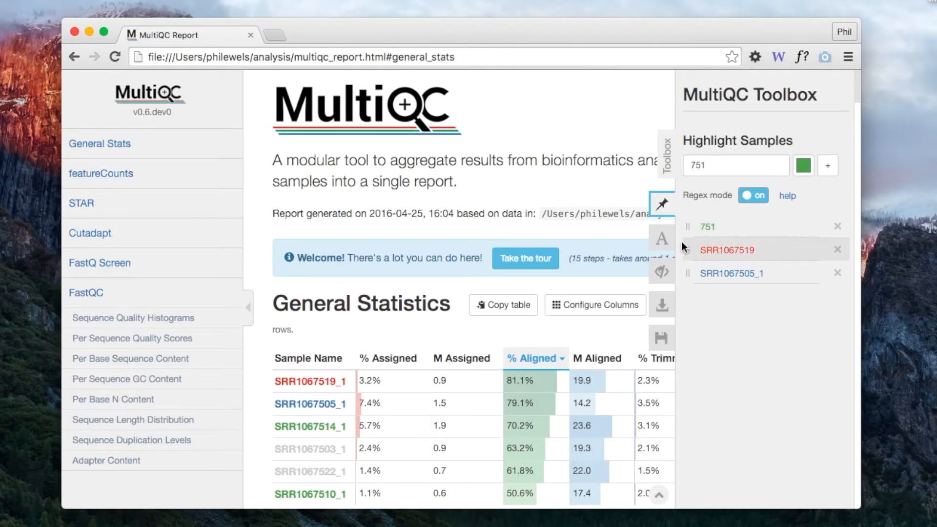
# Add a rename rule replacing 'SRR' with nothing to strip the prefix from sample names.
pyautogui.click(661, 238)
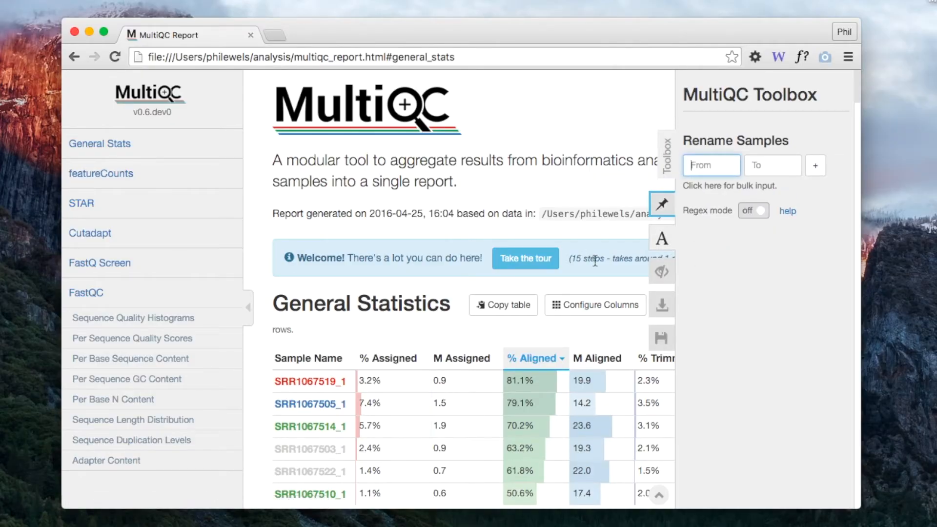
pyautogui.moveTo(661, 239)
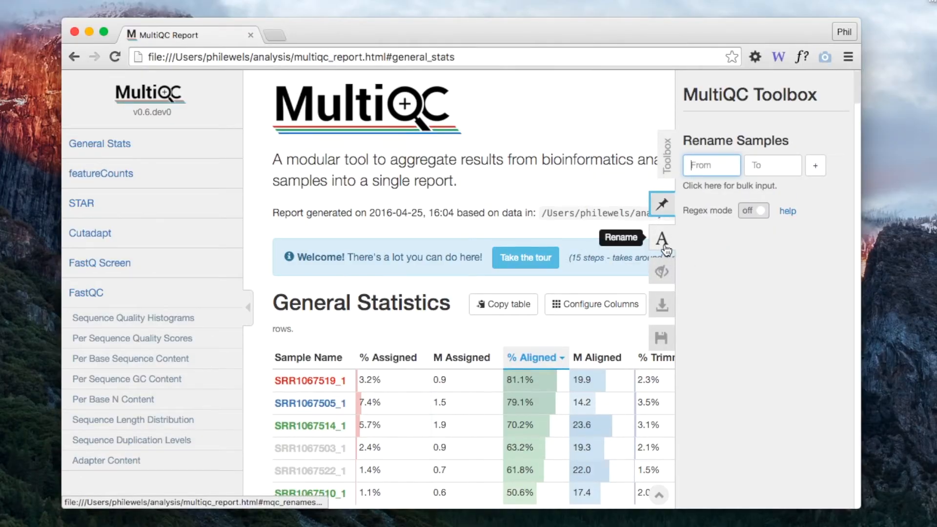
pyautogui.scroll(-3)
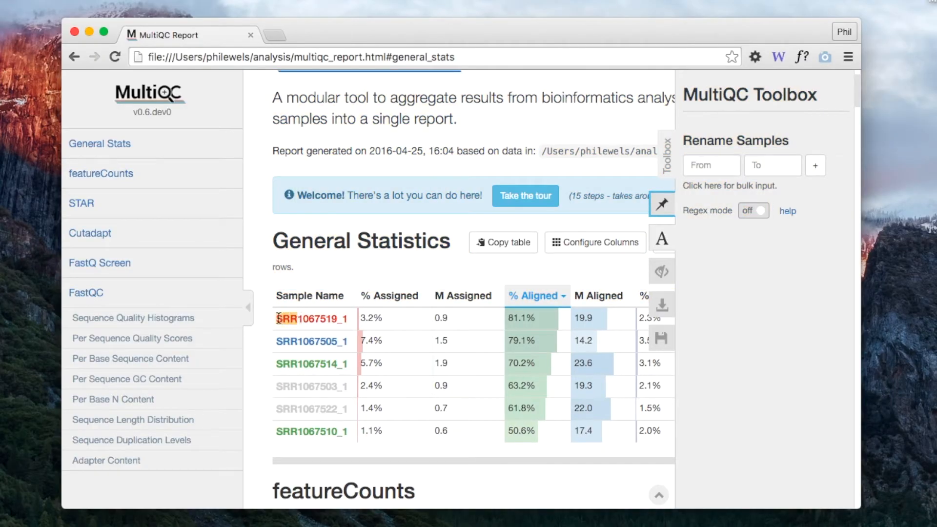
pyautogui.write('SRR')
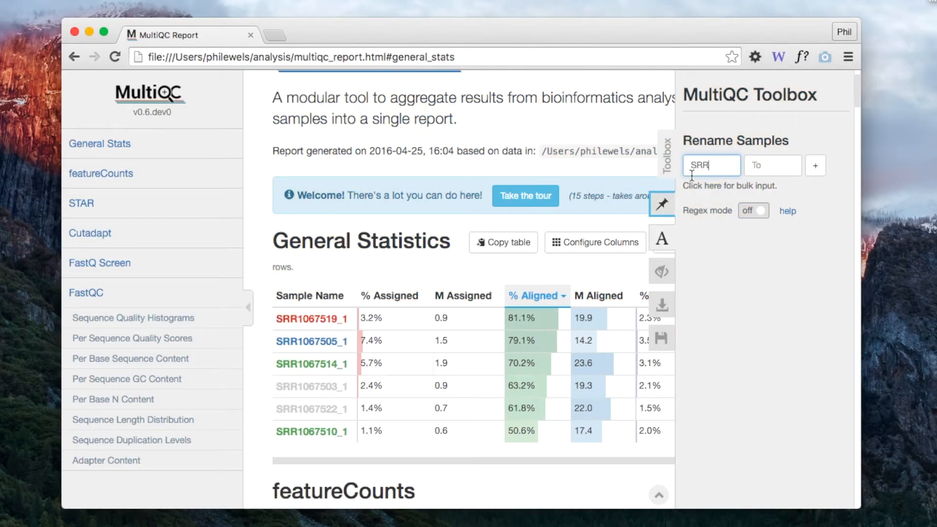
pyautogui.click(772, 166)
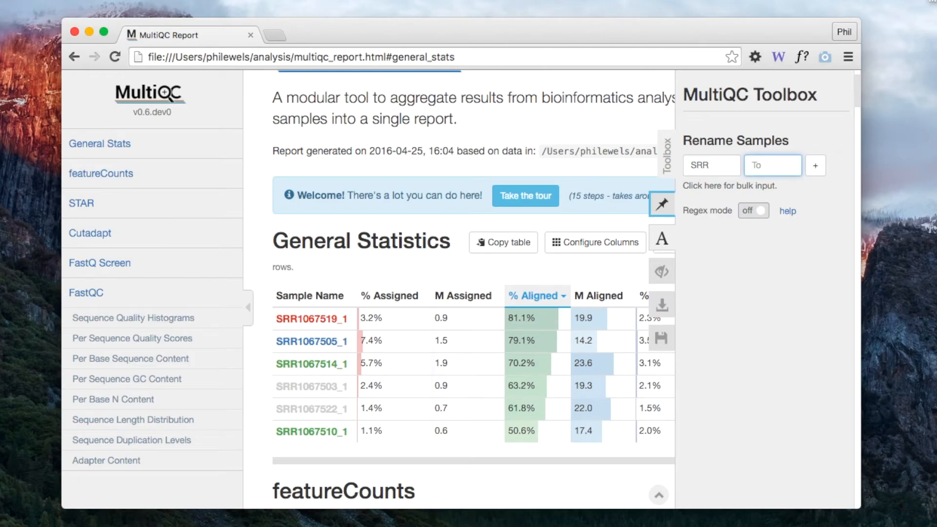
pyautogui.click(814, 165)
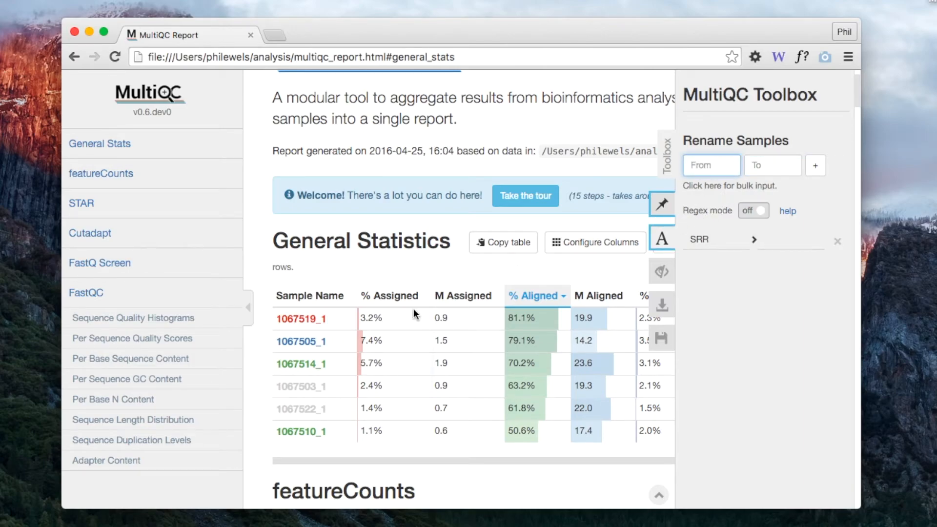
pyautogui.moveTo(293, 318)
pyautogui.write('1067519_1')
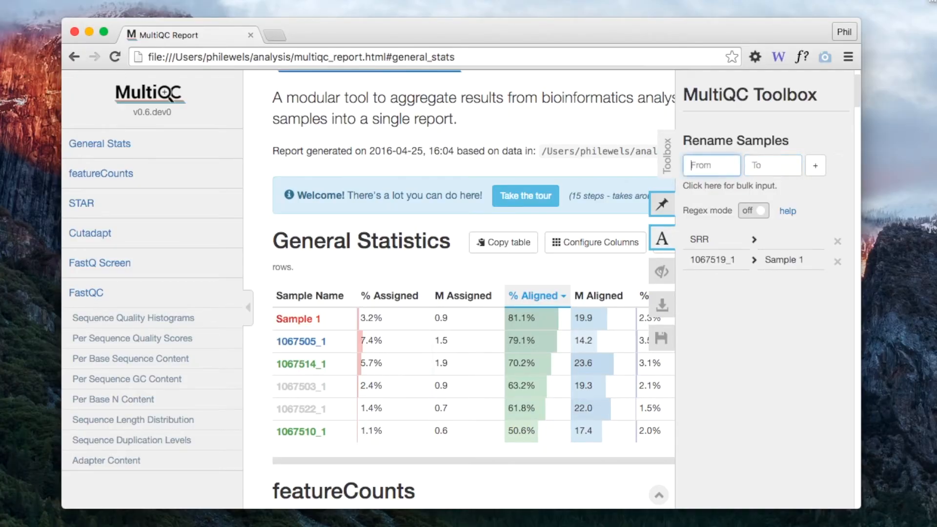
pyautogui.moveTo(661, 271)
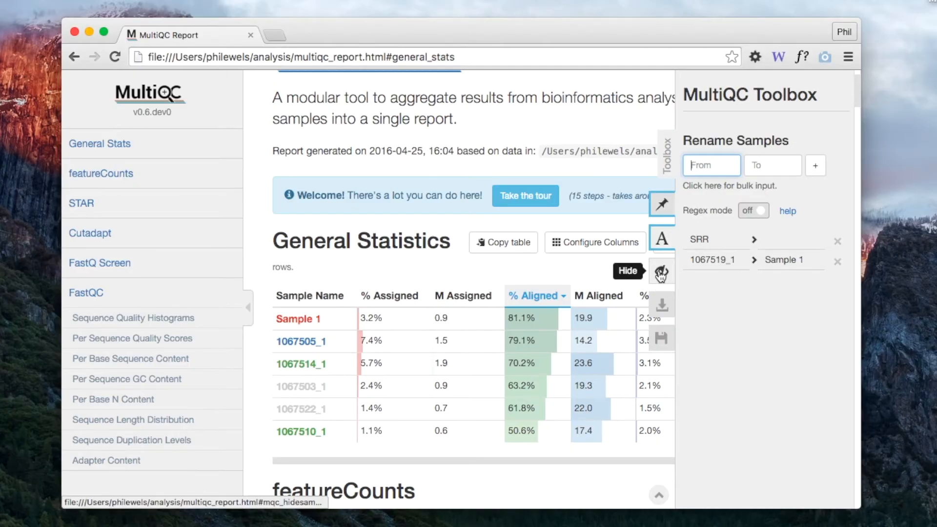
# Add a 10675 sample filter set to show only matching samples, then open plot export settings.
pyautogui.click(660, 272)
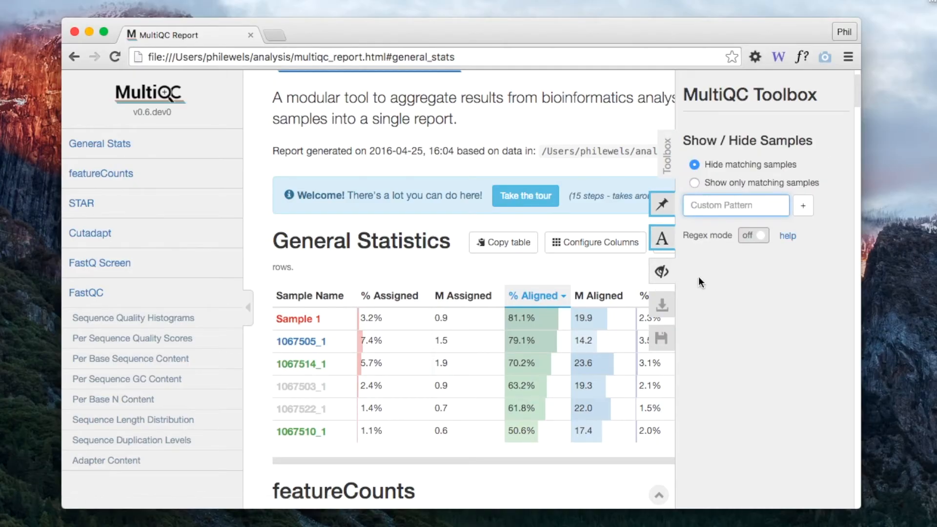
pyautogui.scroll(-3)
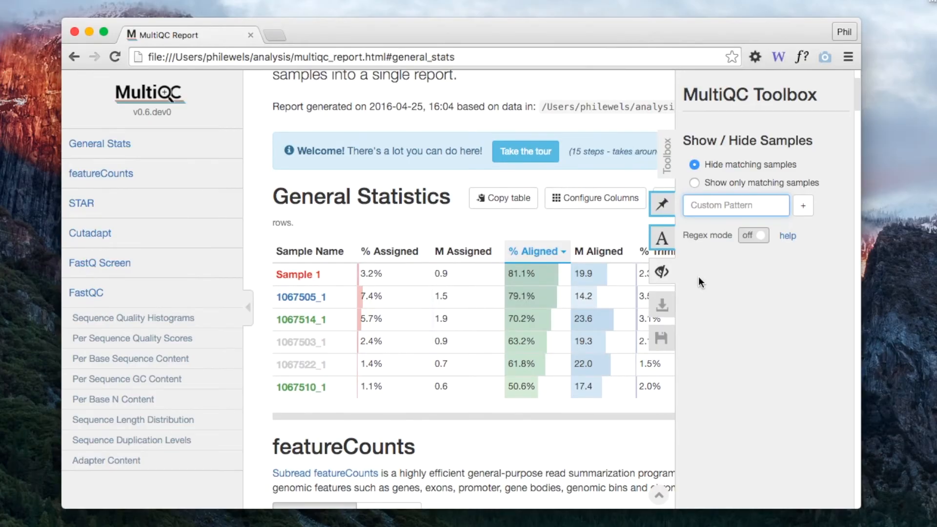
pyautogui.moveTo(701, 276)
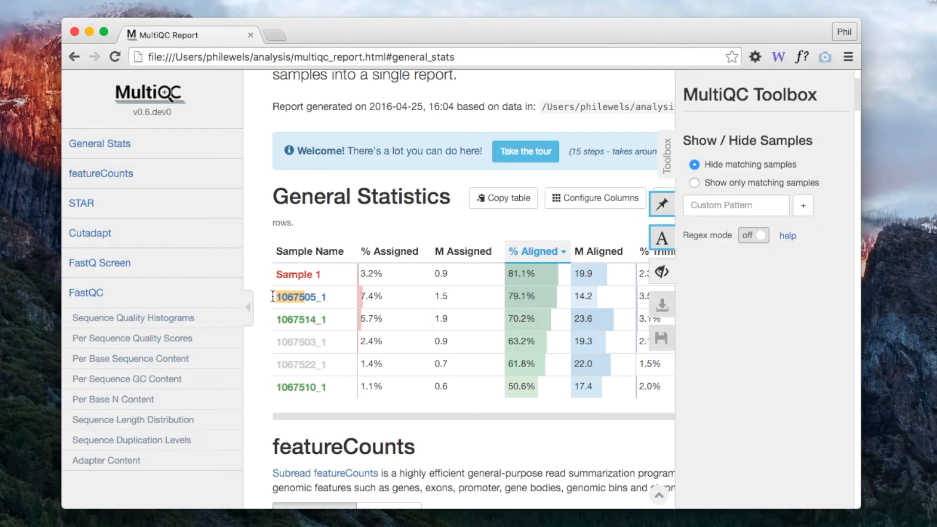
pyautogui.write('10675')
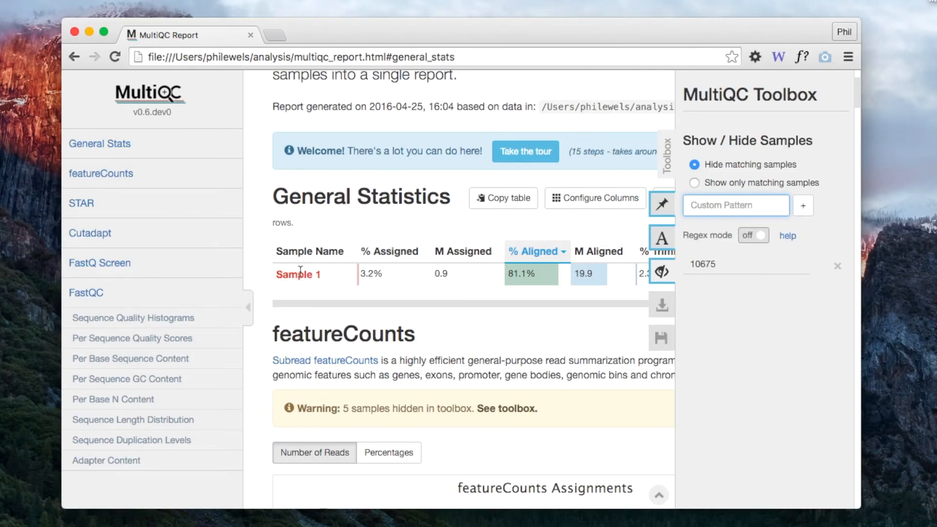
pyautogui.moveTo(651, 240)
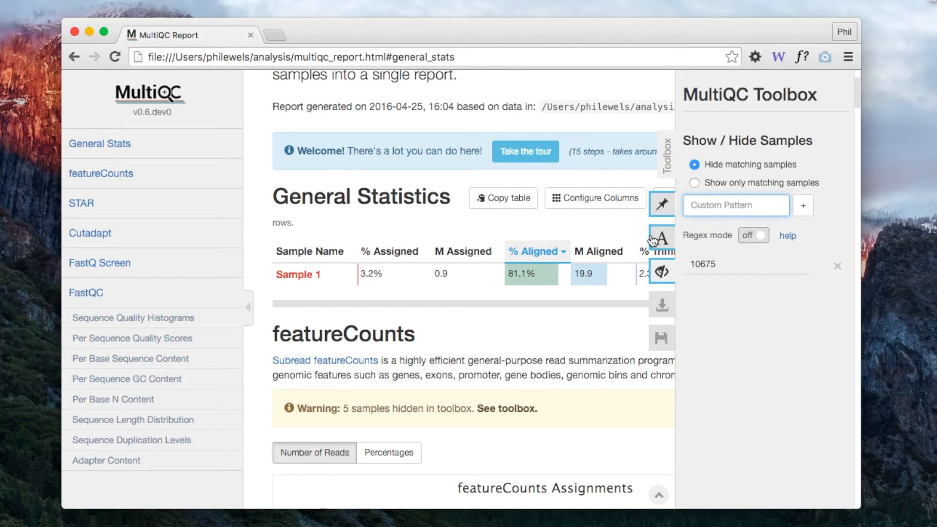
pyautogui.click(694, 182)
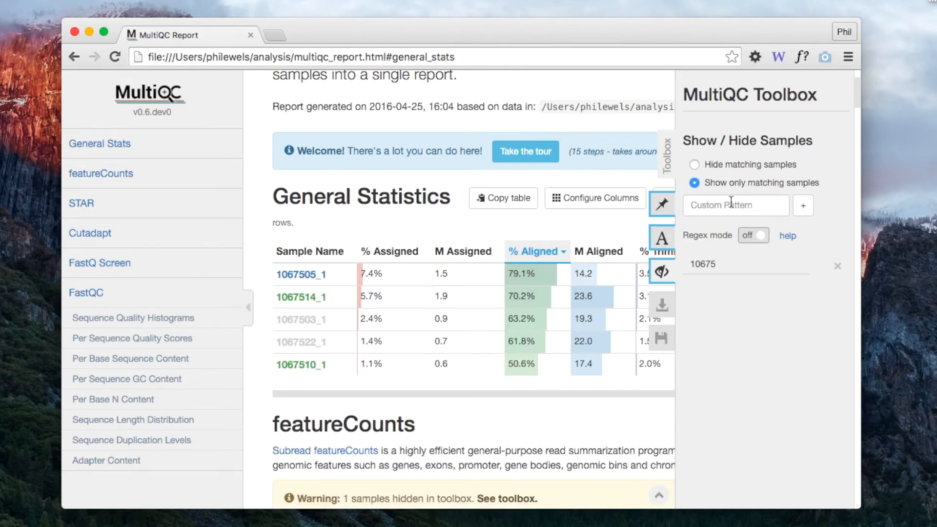
pyautogui.moveTo(753, 244)
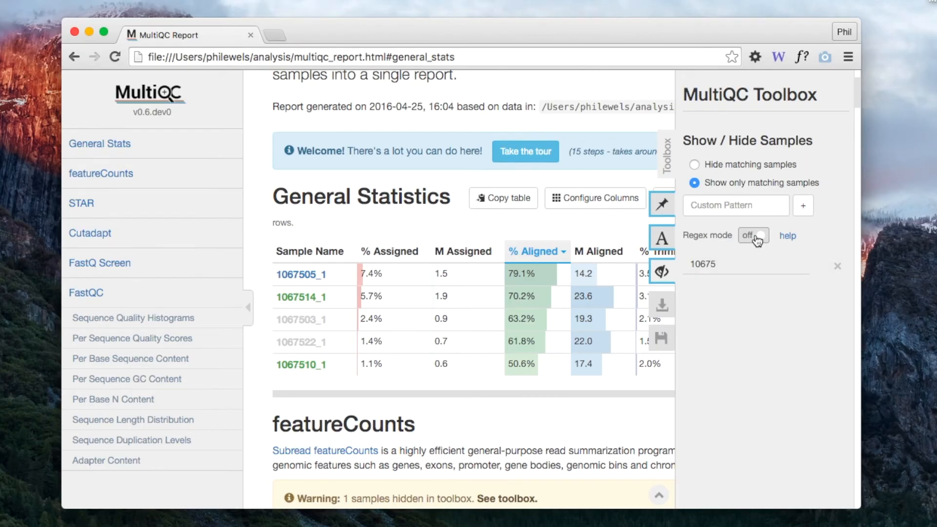
pyautogui.click(662, 304)
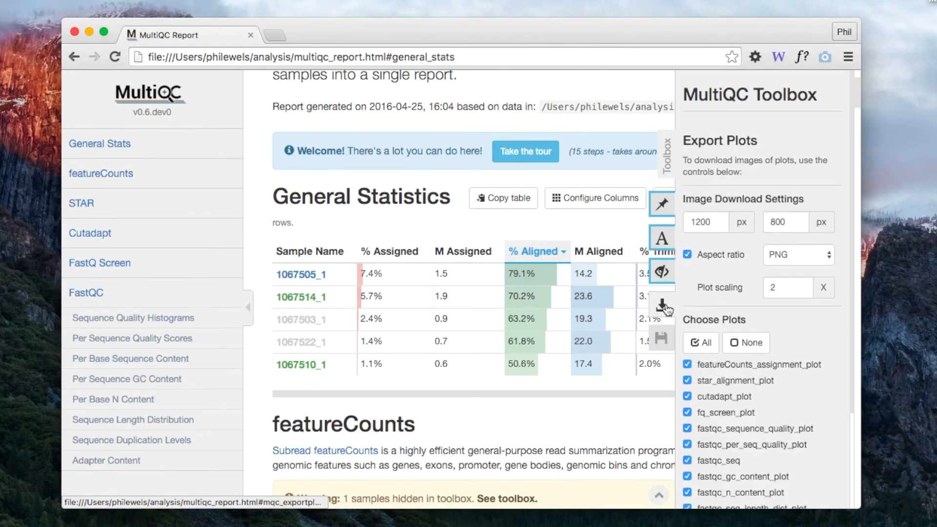
# Open the Save Settings panel and list saved profiles such as 510_test and MYSETTINGS.
pyautogui.click(662, 338)
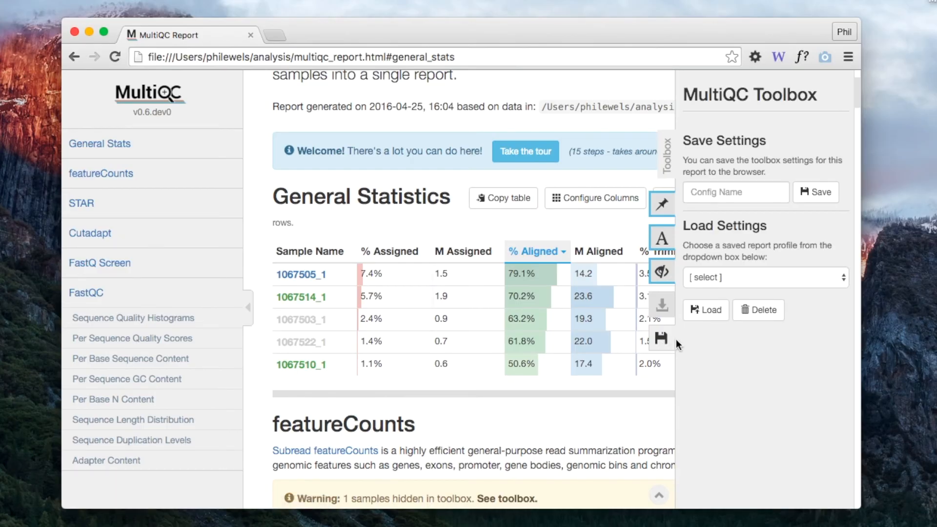
pyautogui.moveTo(751, 233)
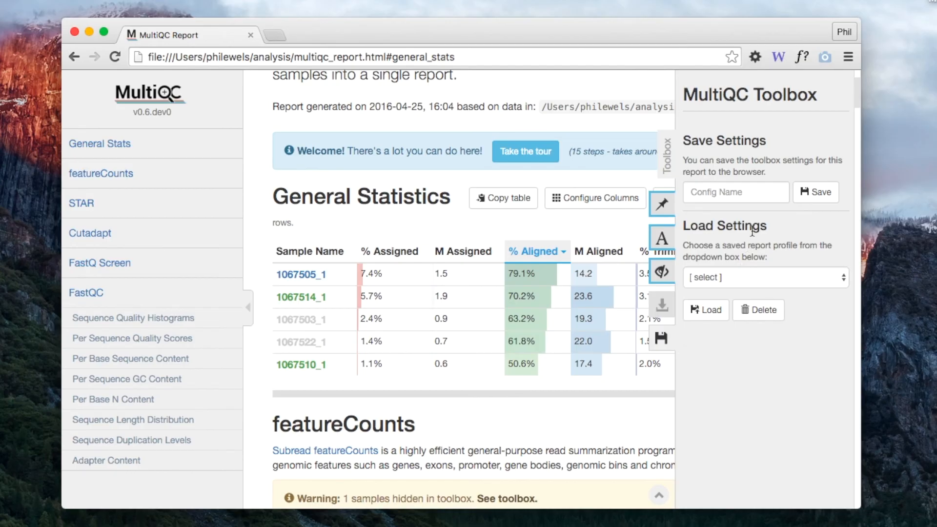
pyautogui.click(764, 277)
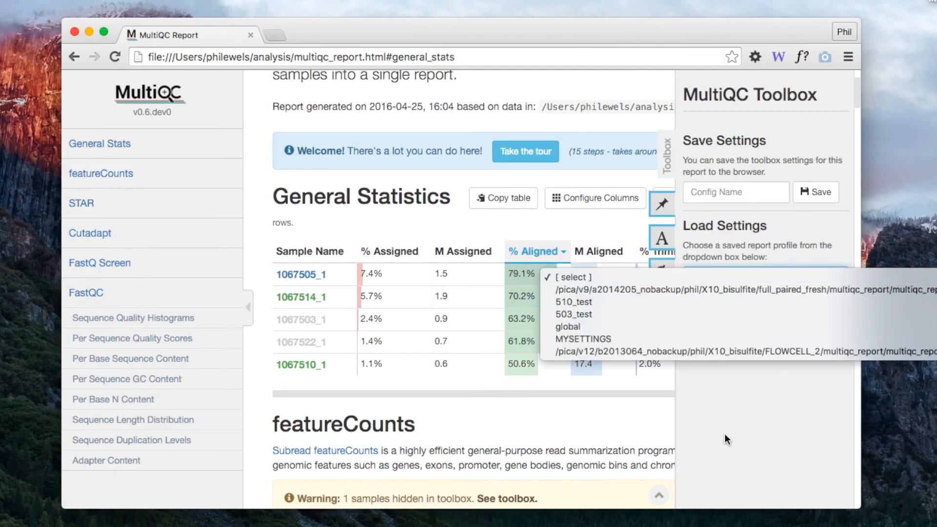